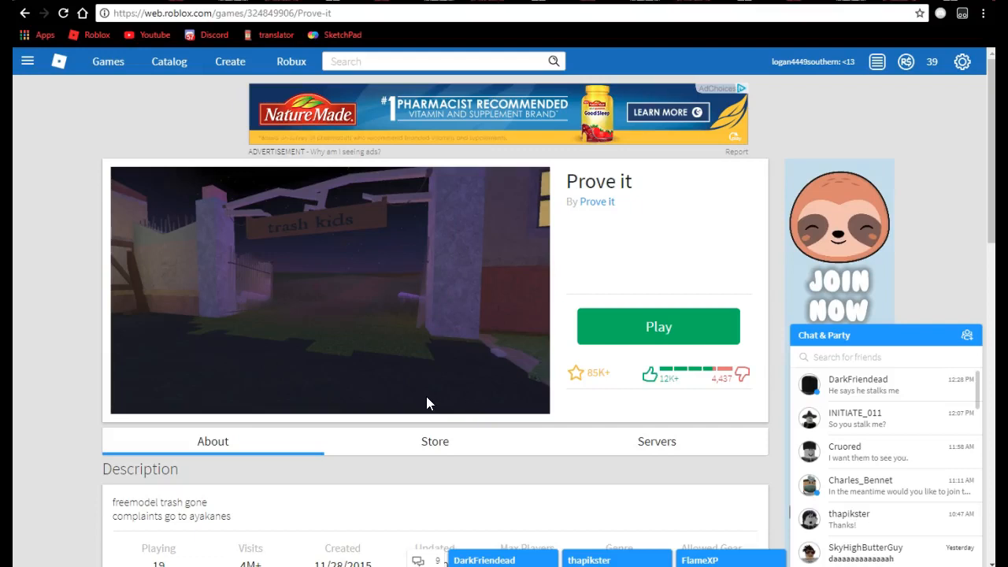
pyautogui.moveTo(402, 401)
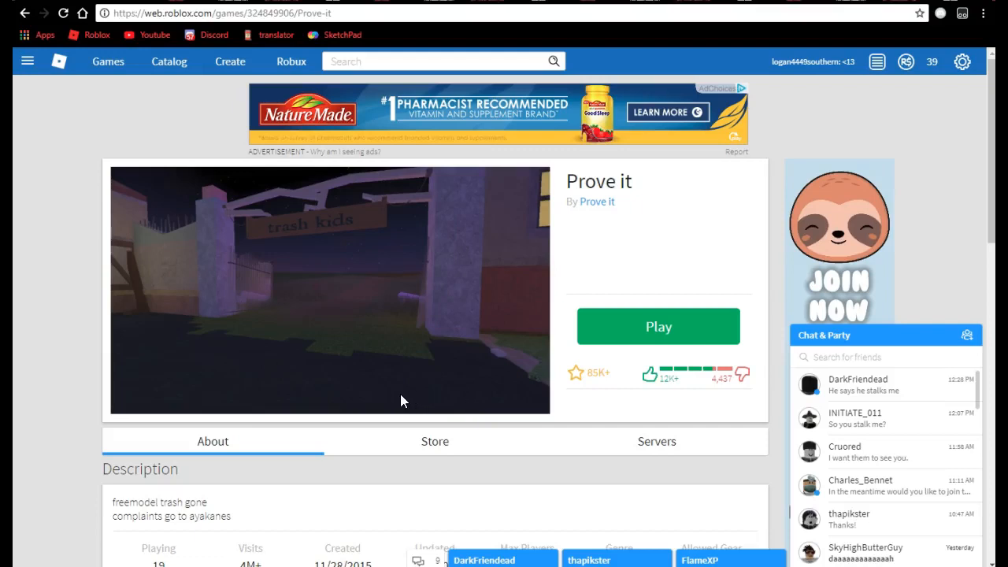
pyautogui.moveTo(882, 485)
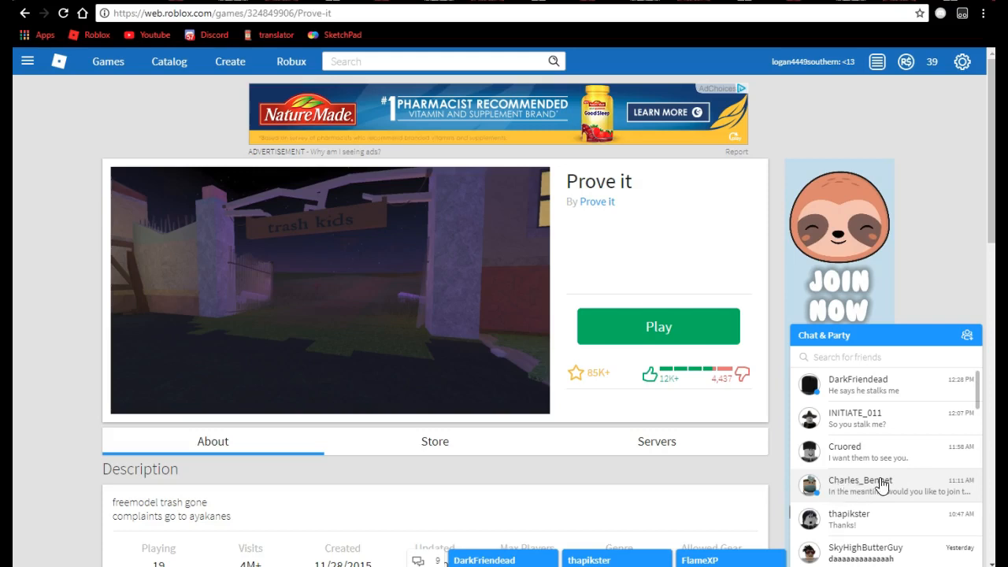
pyautogui.moveTo(849, 488)
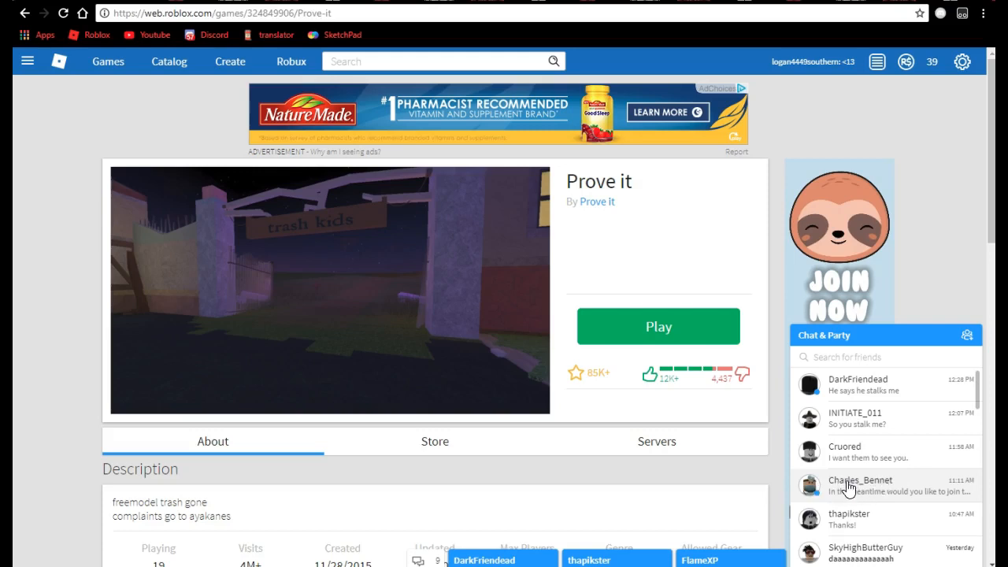
# Message the doctor friend 'I am ready for my appointment' in their chat conversation.
pyautogui.click(860, 485)
pyautogui.write('I am r')
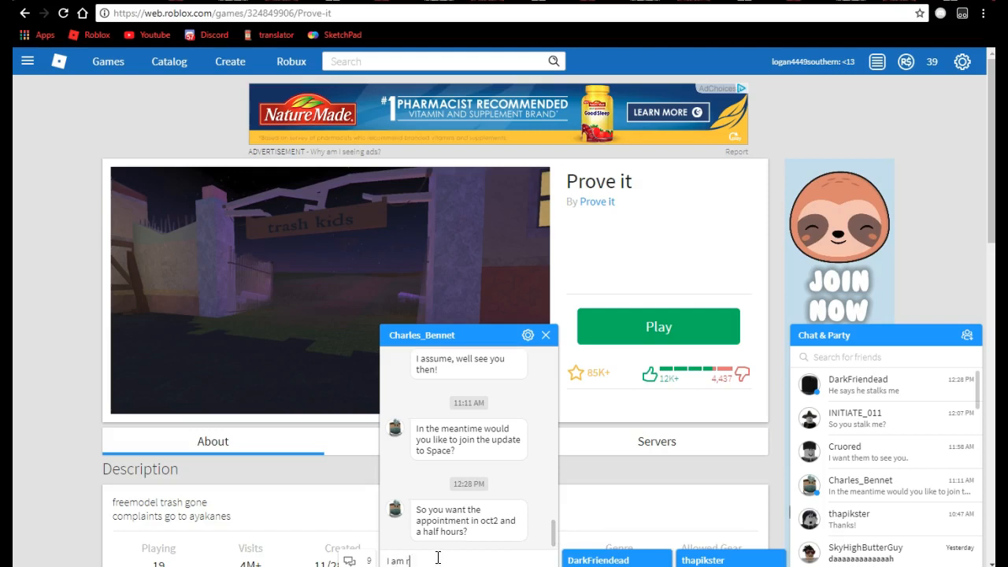
pyautogui.scroll(-3)
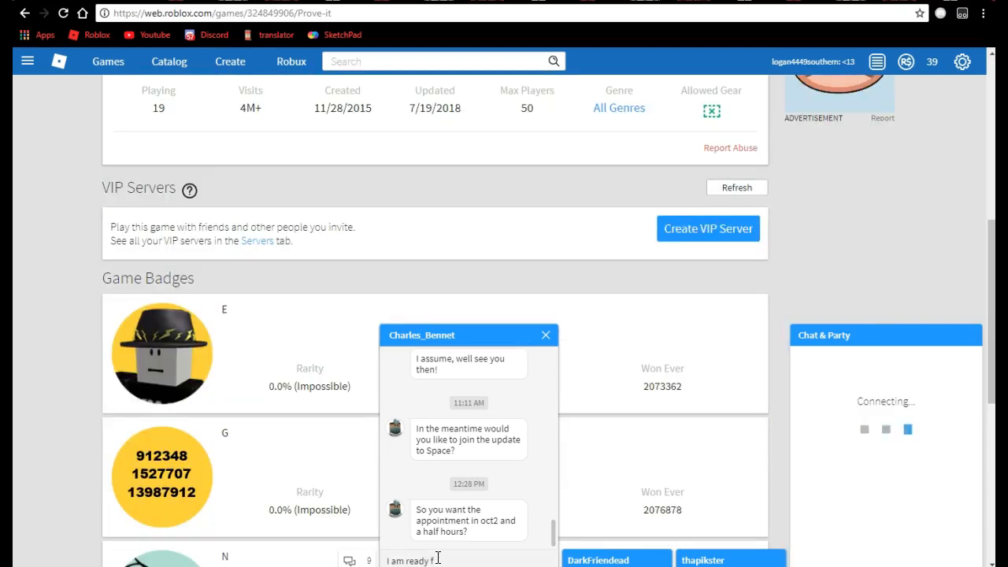
pyautogui.scroll(3)
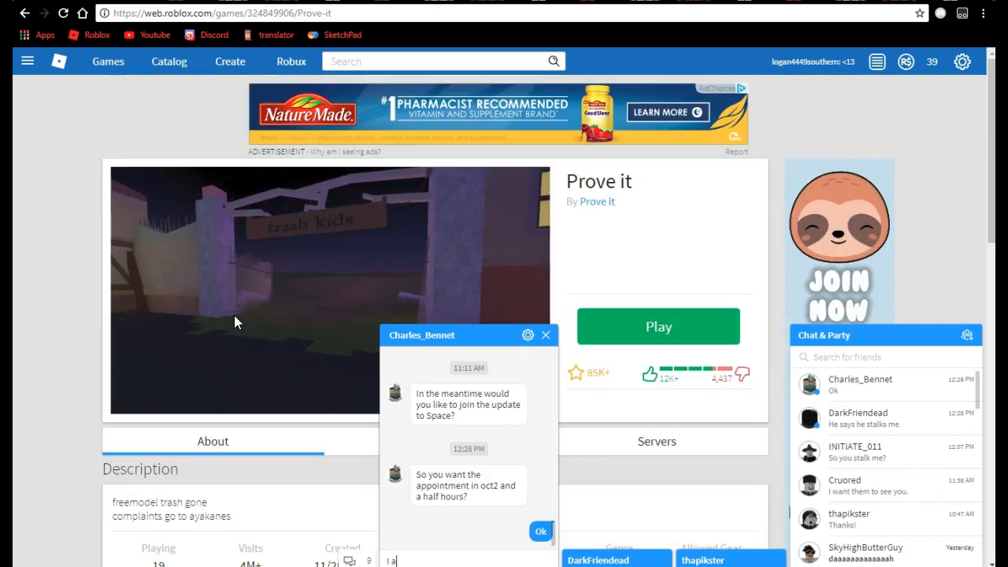
pyautogui.write('I am ready for my')
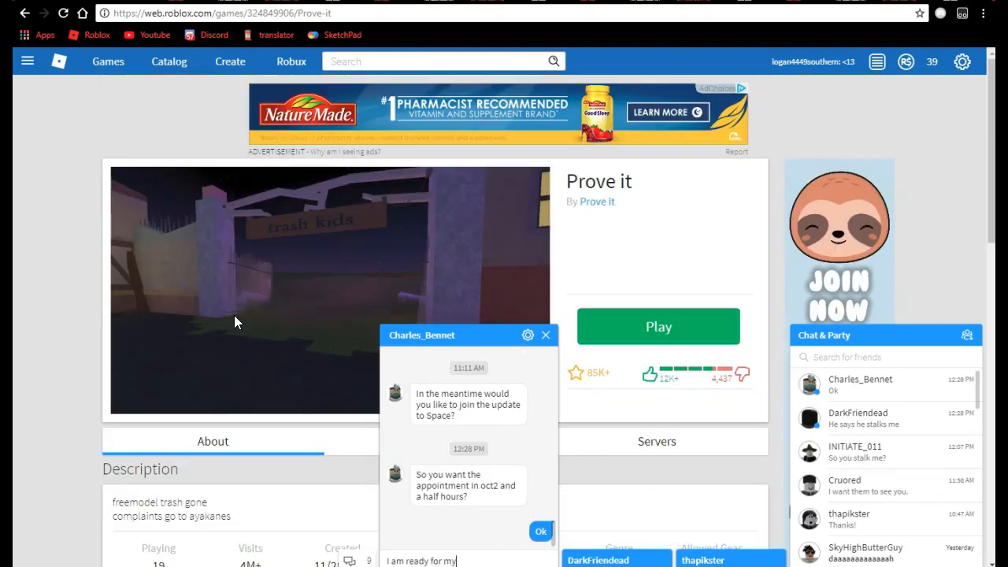
pyautogui.write('appointment')
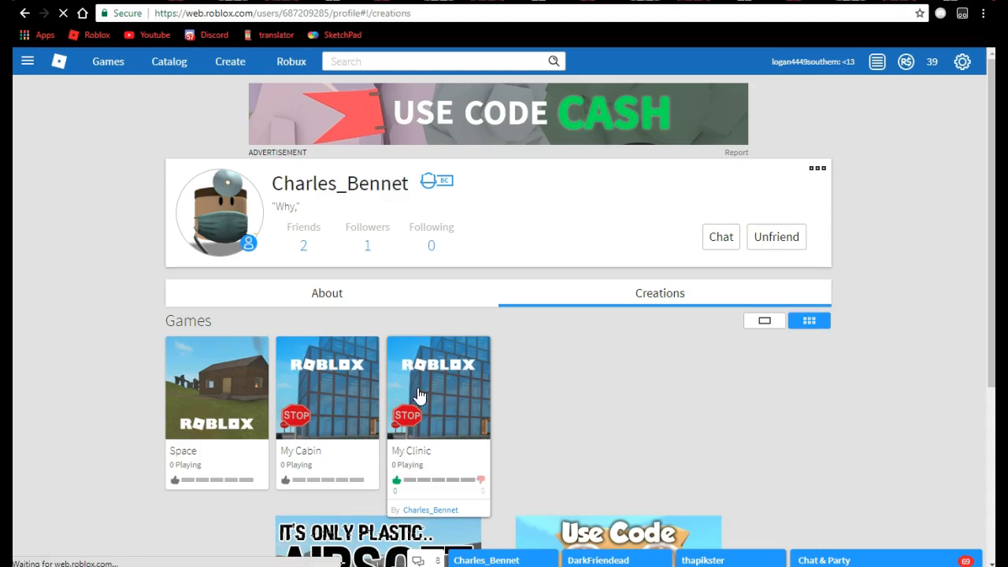
# Join the friend's My Clinic game from its game page.
pyautogui.click(438, 387)
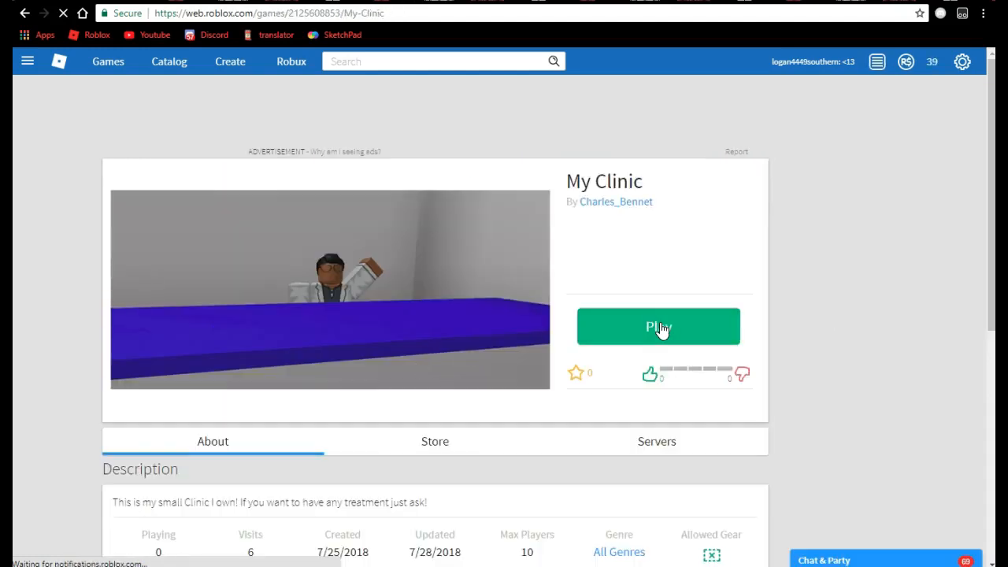
pyautogui.click(658, 326)
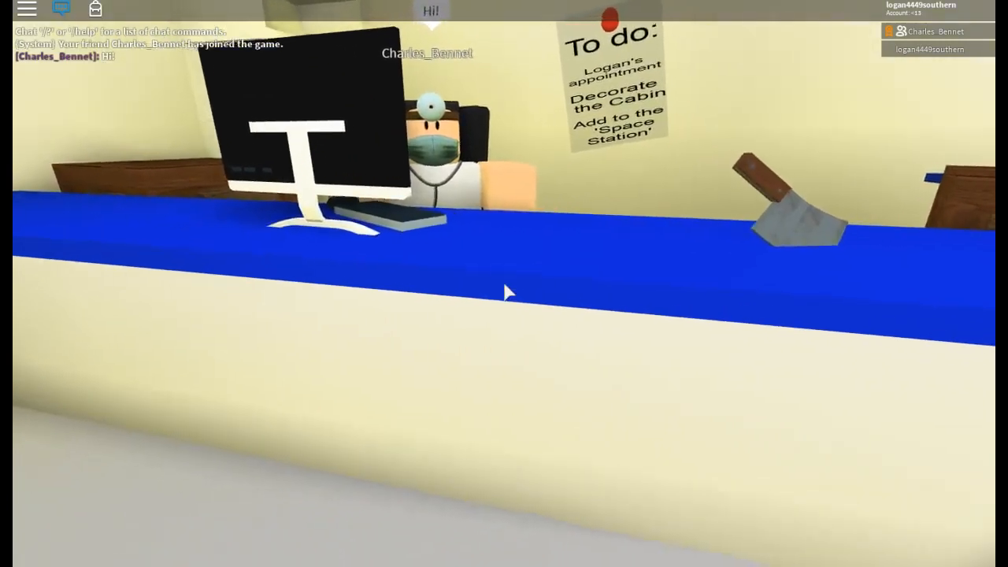
# Send 'Hello' to the doctor in game chat and reply about what you've been going through.
pyautogui.write('Hel')
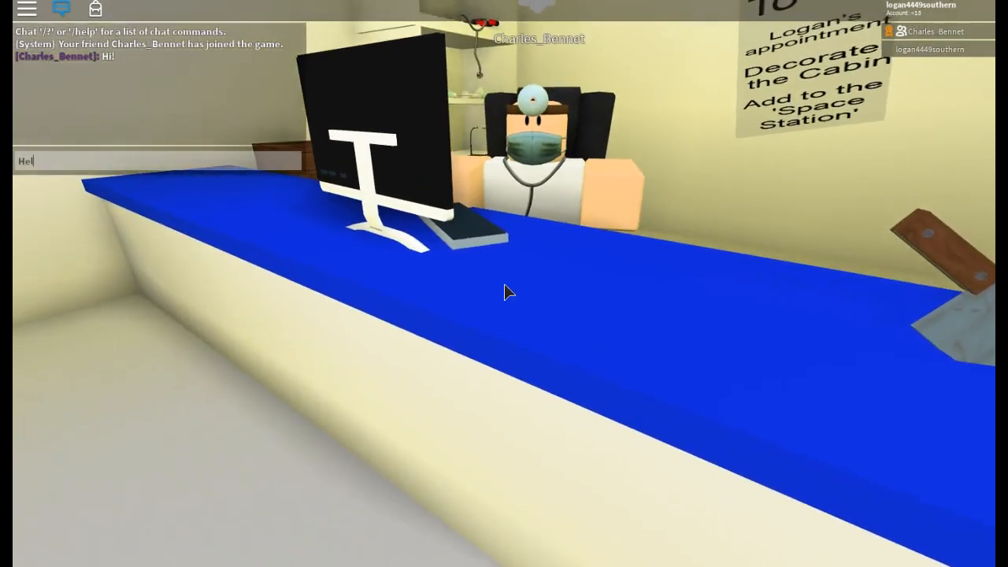
pyautogui.press('Return')
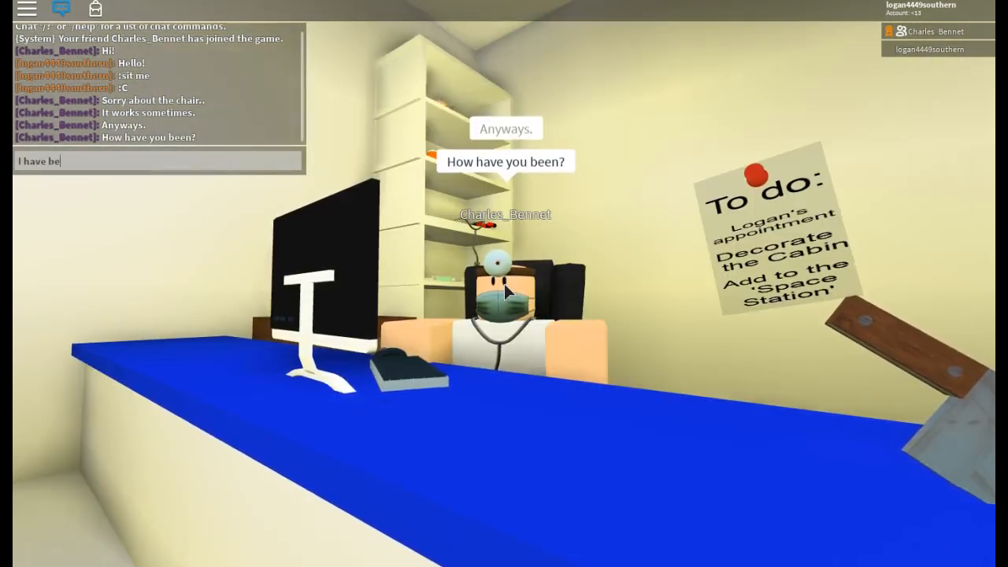
pyautogui.write('en going thro')
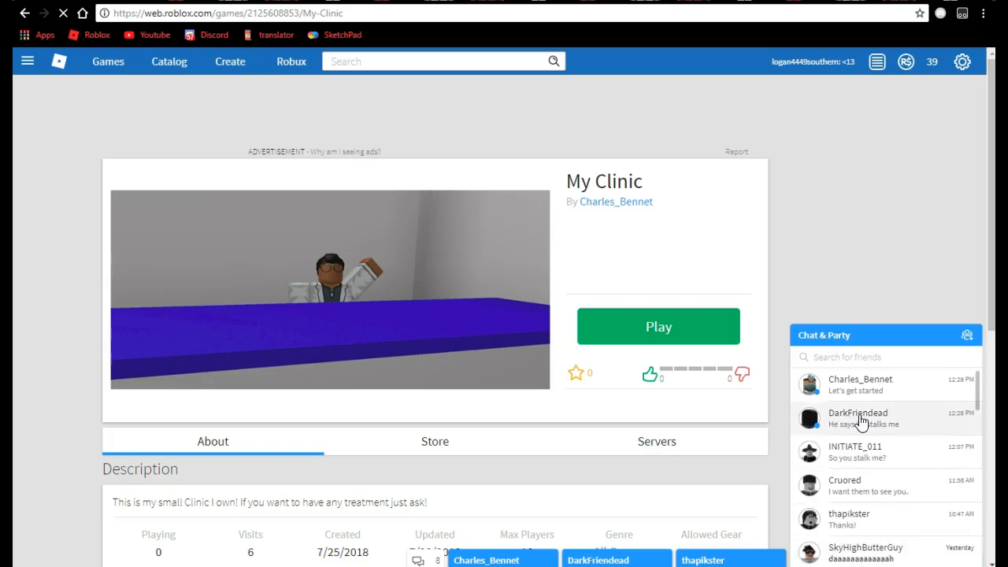
pyautogui.moveTo(849, 425)
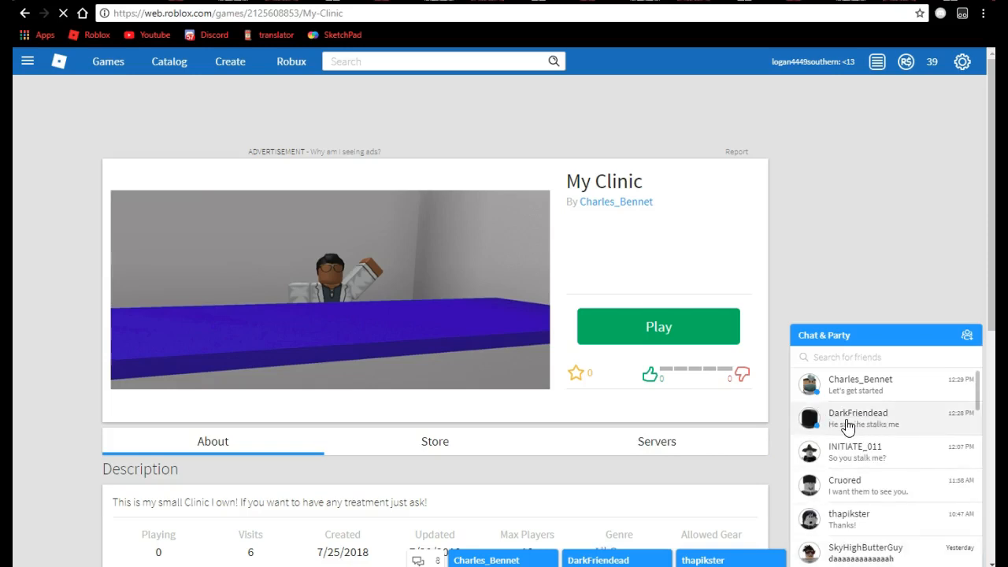
pyautogui.moveTo(866, 425)
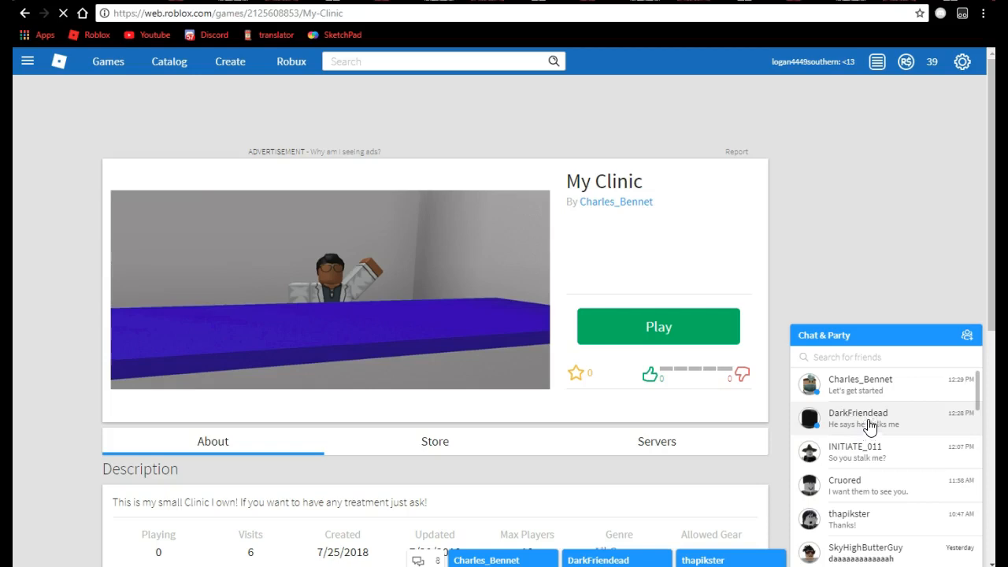
pyautogui.moveTo(864, 344)
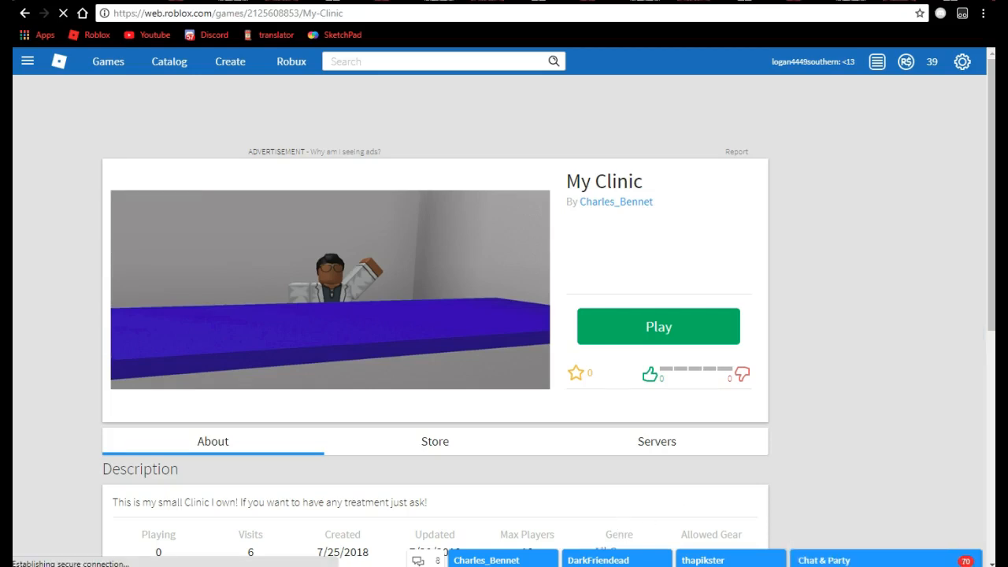
# Read the other friend's stalking conversation in Chat & Party, then return to the game.
pyautogui.click(658, 326)
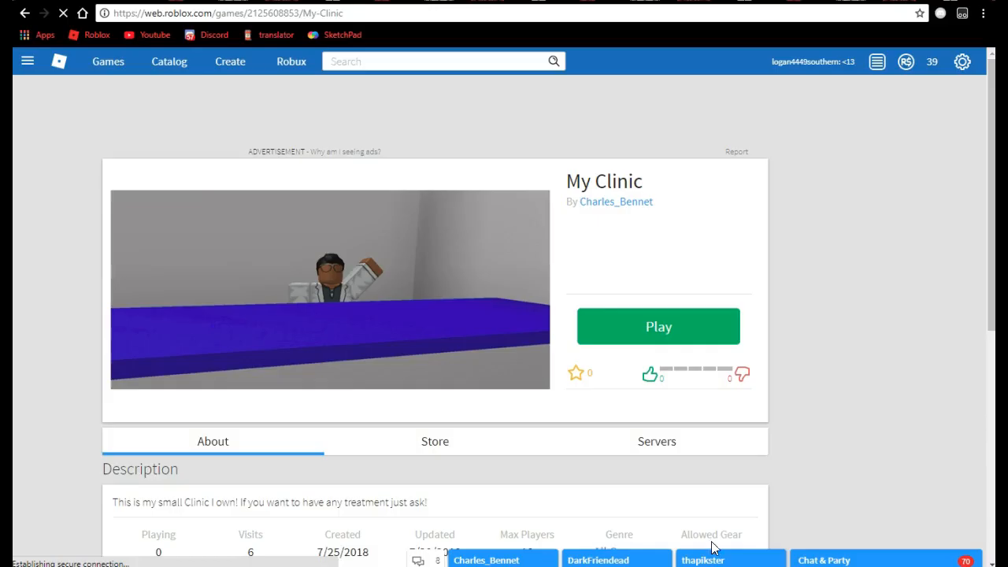
pyautogui.click(617, 561)
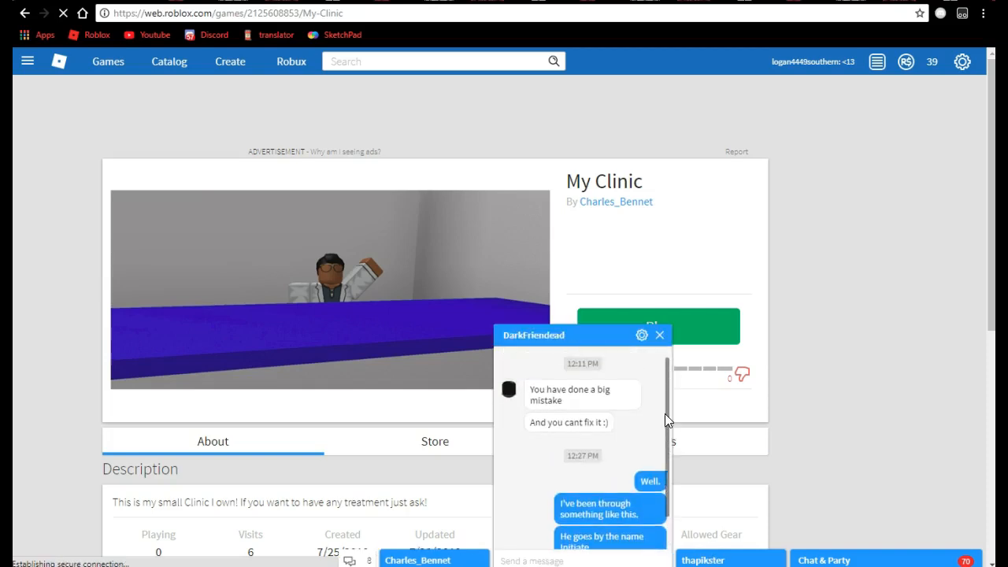
pyautogui.scroll(-3)
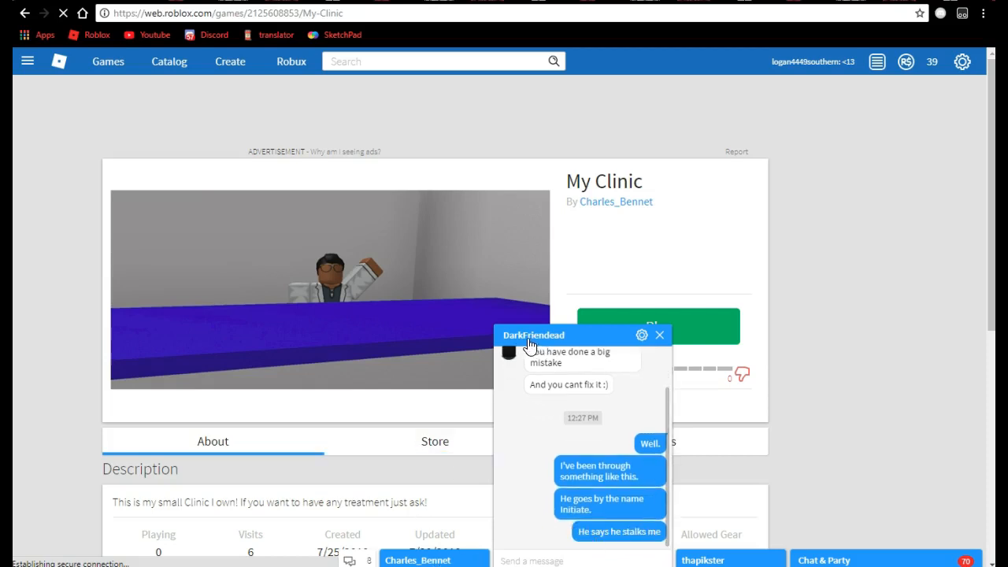
pyautogui.click(659, 324)
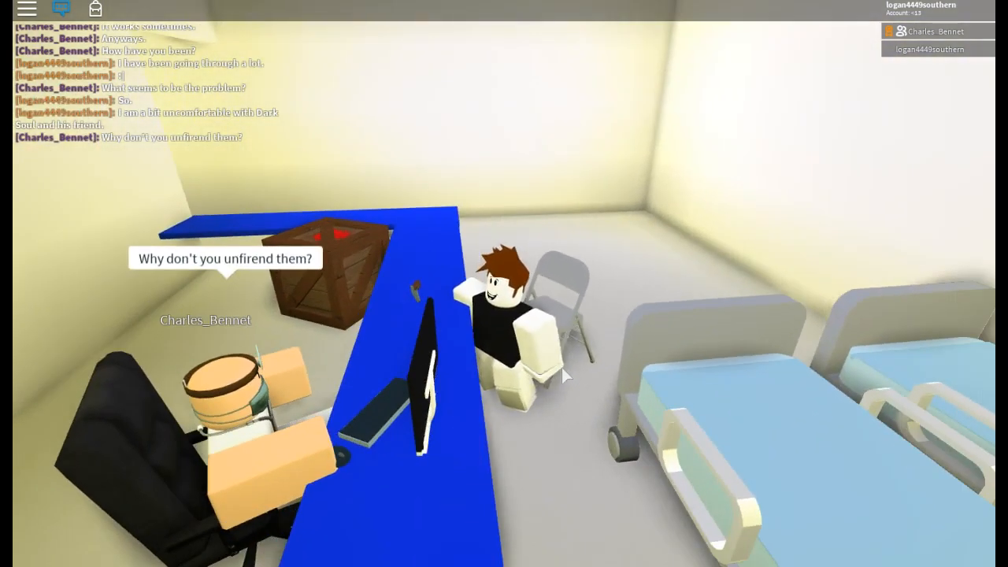
# Tell the doctor you've been hunting for these things for a VERY long time.
pyautogui.write('w')
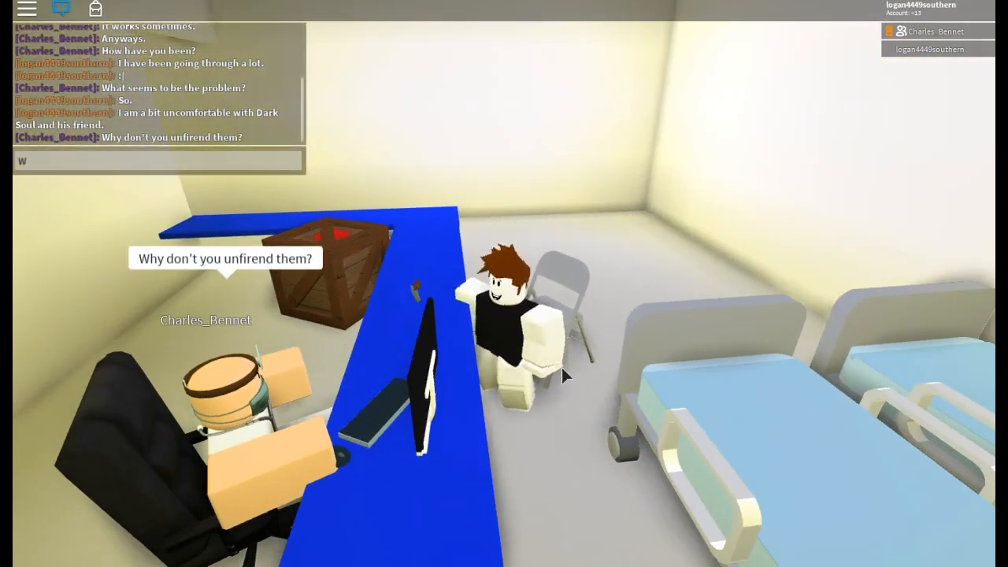
pyautogui.write("I've be")
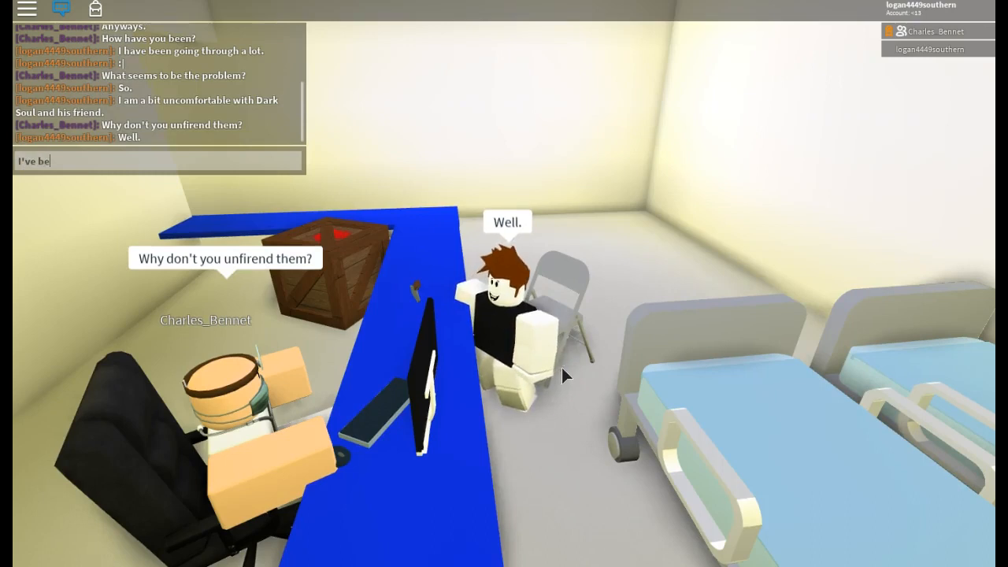
pyautogui.write('en hunt')
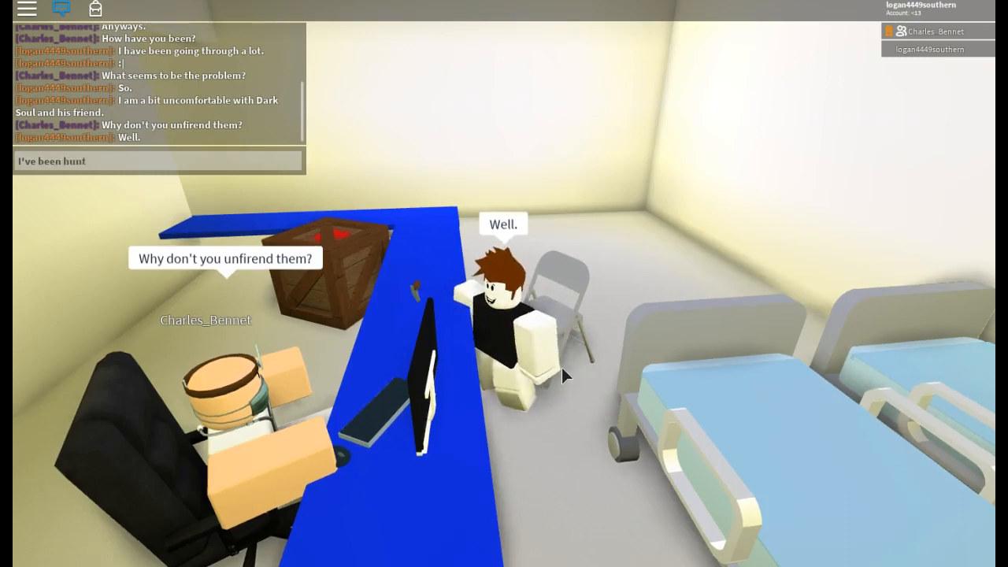
pyautogui.write('ing for these')
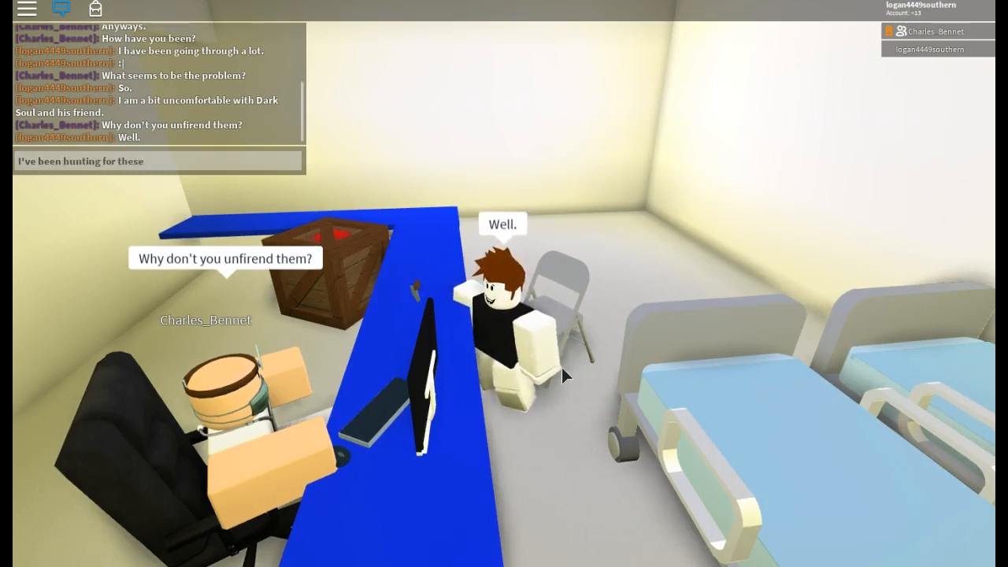
pyautogui.write('things for a')
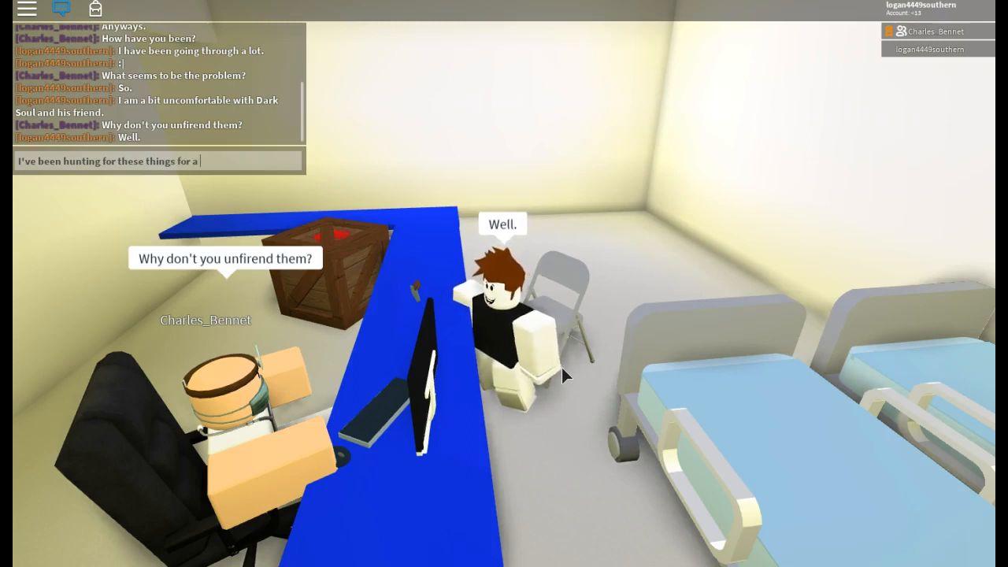
pyautogui.write('VERY lo')
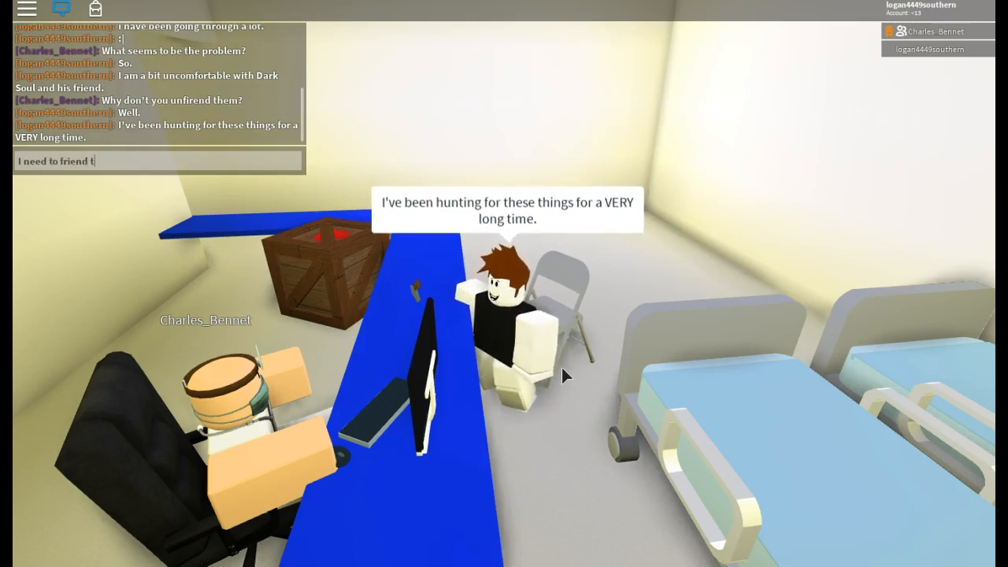
# Explain you need to friend them so you can research what they do.
pyautogui.write('hem, so I can')
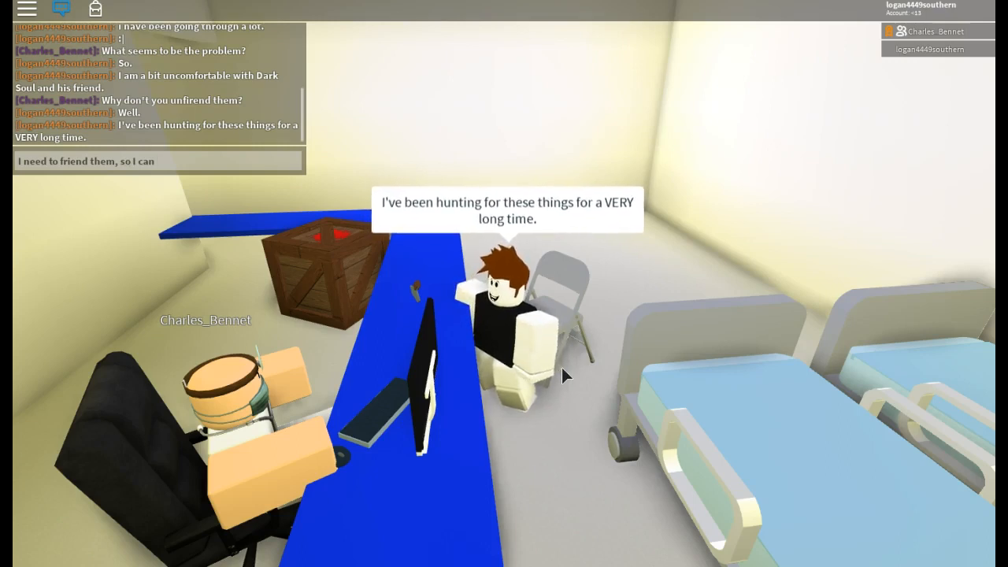
pyautogui.write('do research and see')
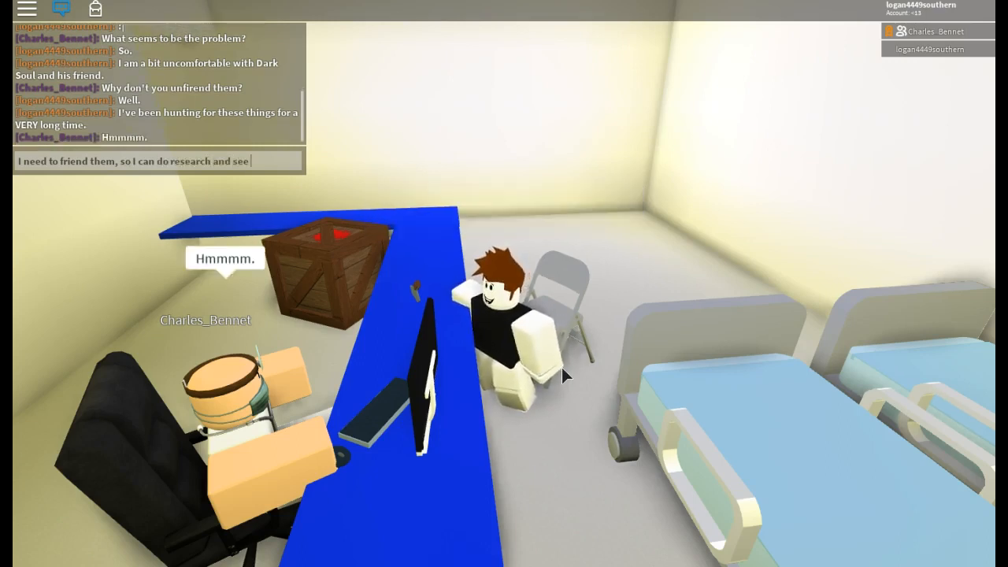
pyautogui.write('what they')
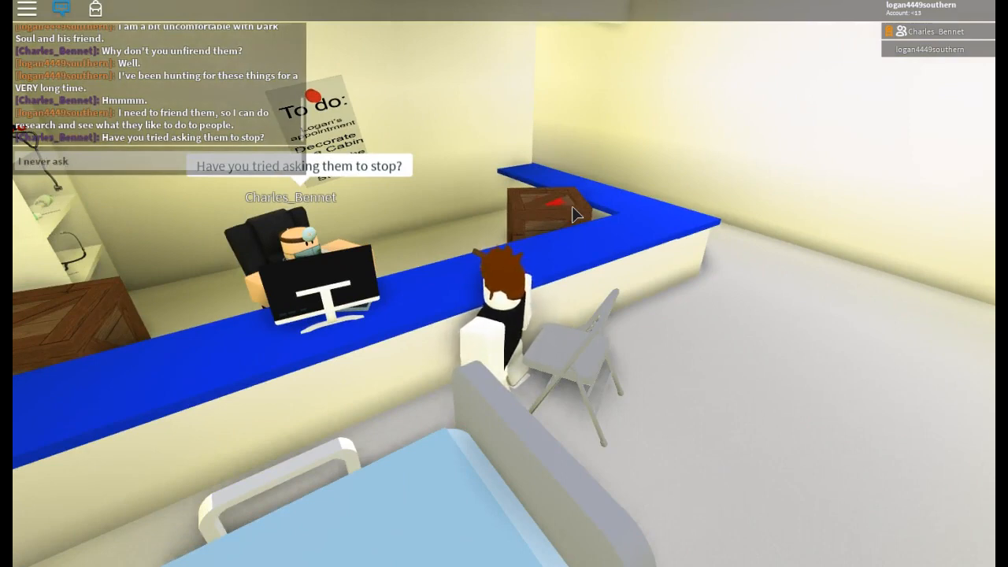
# Ask the doctor about the arm under the bed and whether it's supposed to be there.
pyautogui.write('for them to st')
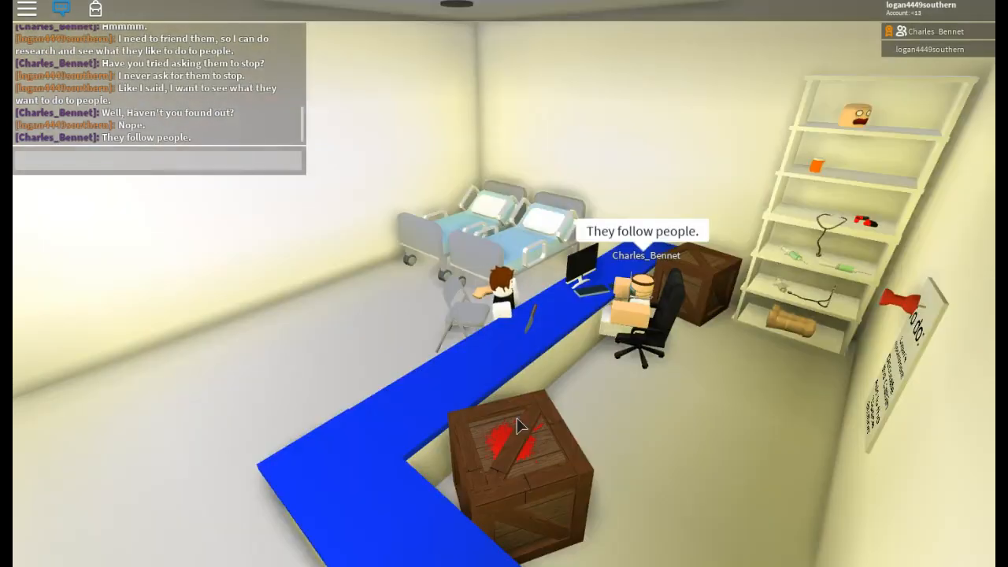
pyautogui.write('I have a qu')
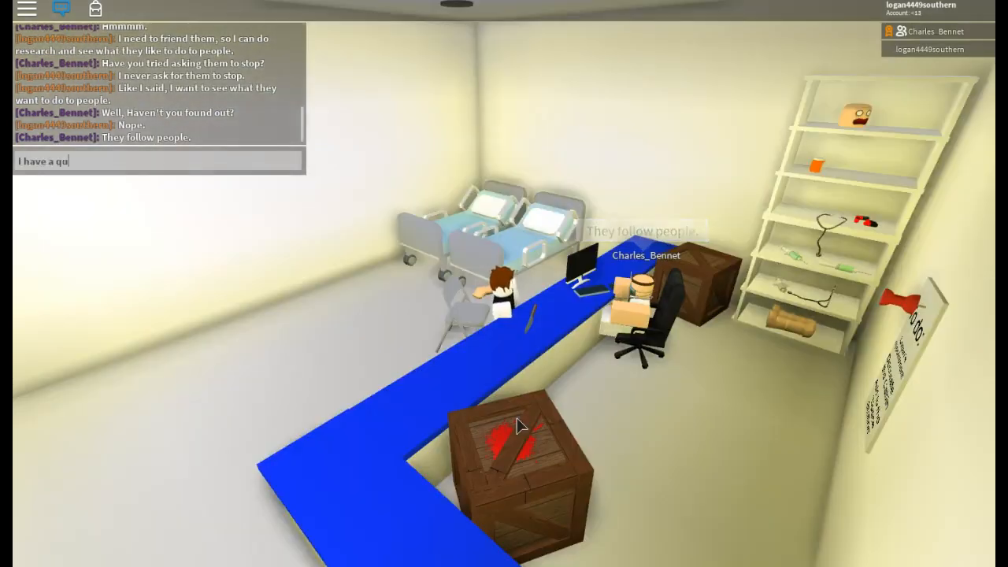
pyautogui.press('Return')
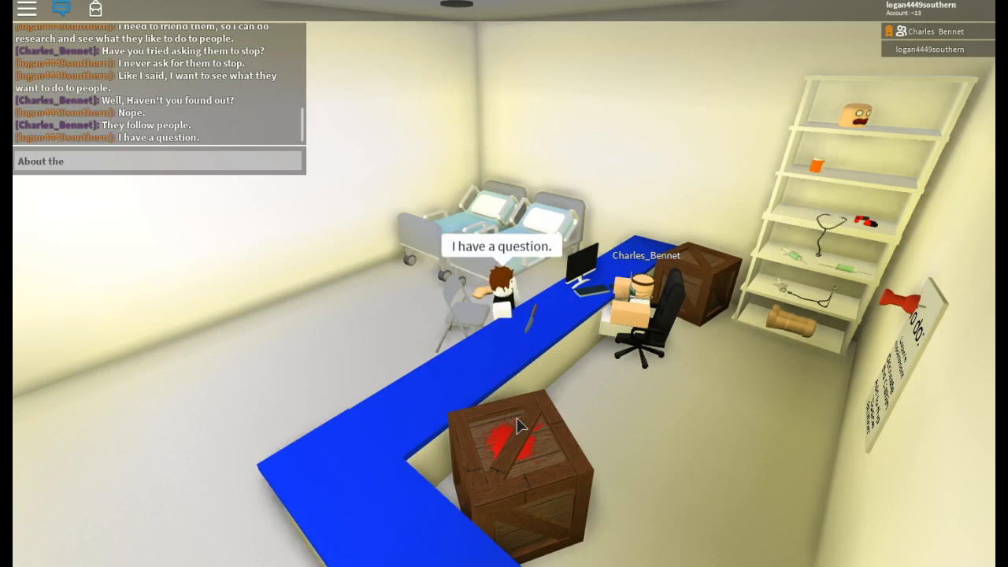
pyautogui.write('arm under the b')
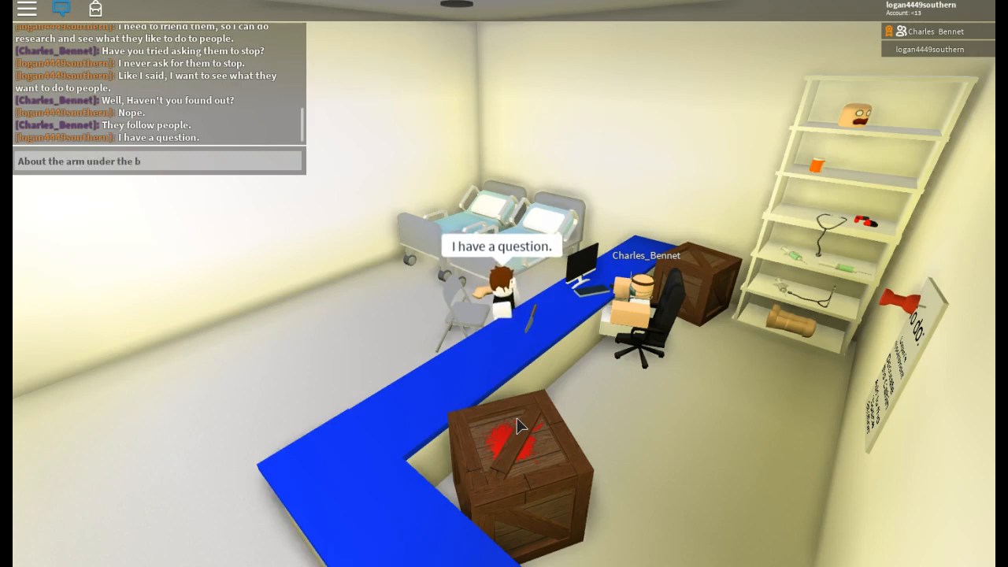
pyautogui.write('ed?')
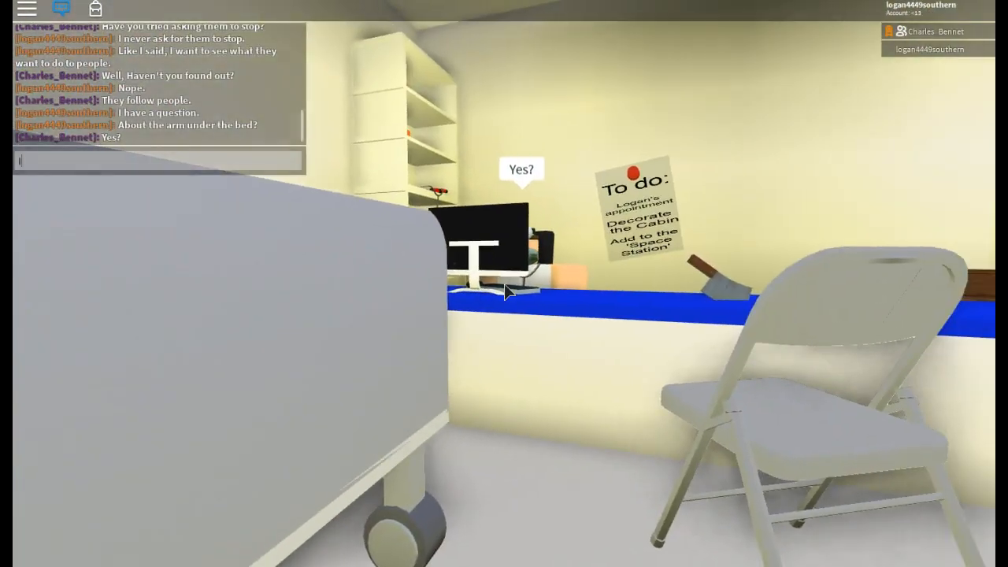
pyautogui.write('Is it suppose')
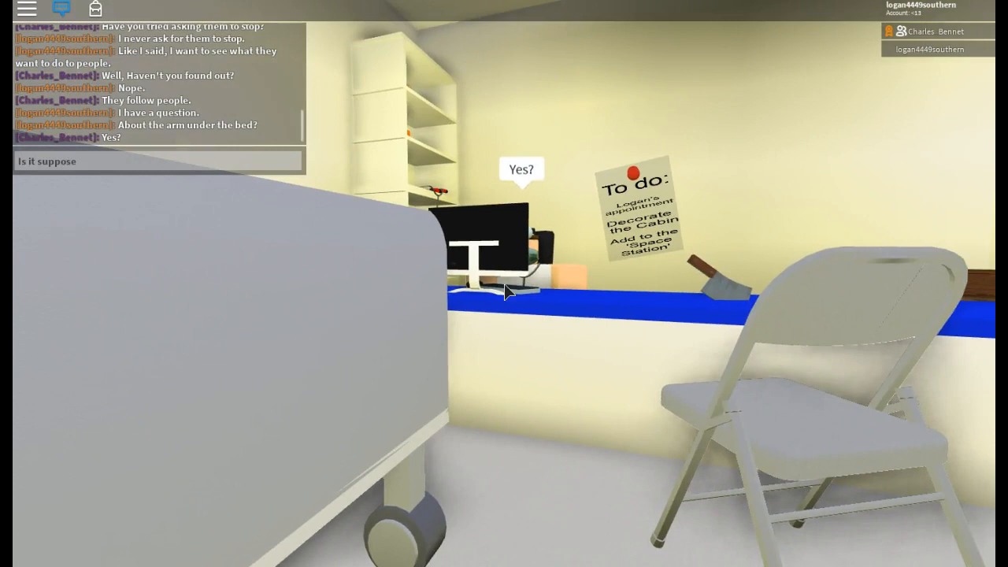
pyautogui.press('Return')
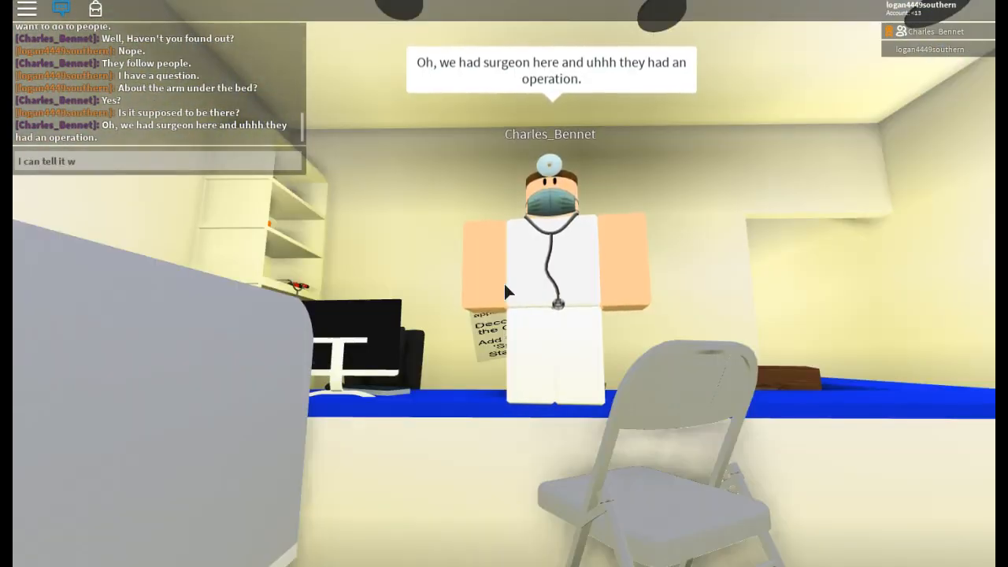
# Ask why the shelves have fake legs and cheeks and whether this is just the surgeon's.
pyautogui.write('as quite inte')
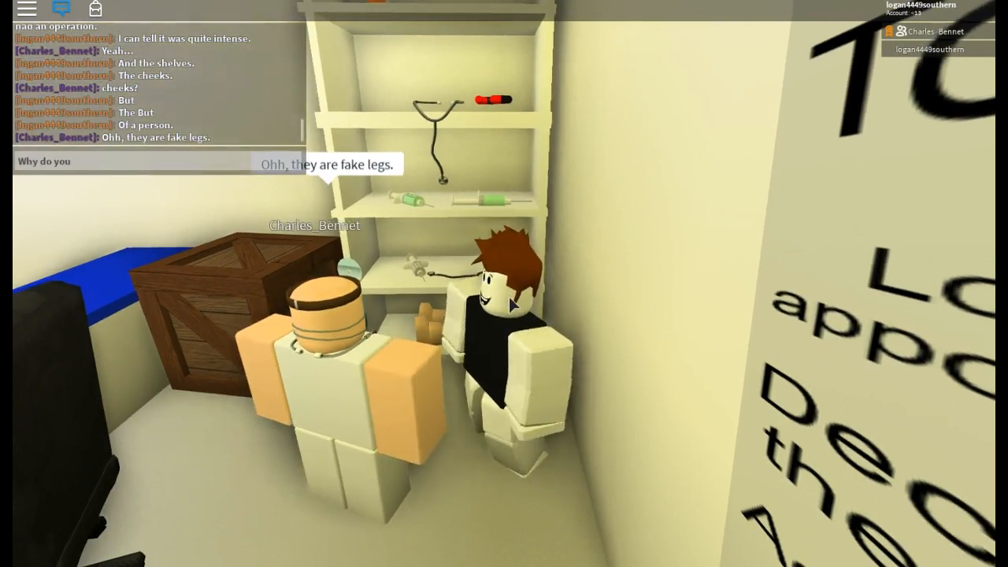
pyautogui.write('have fake')
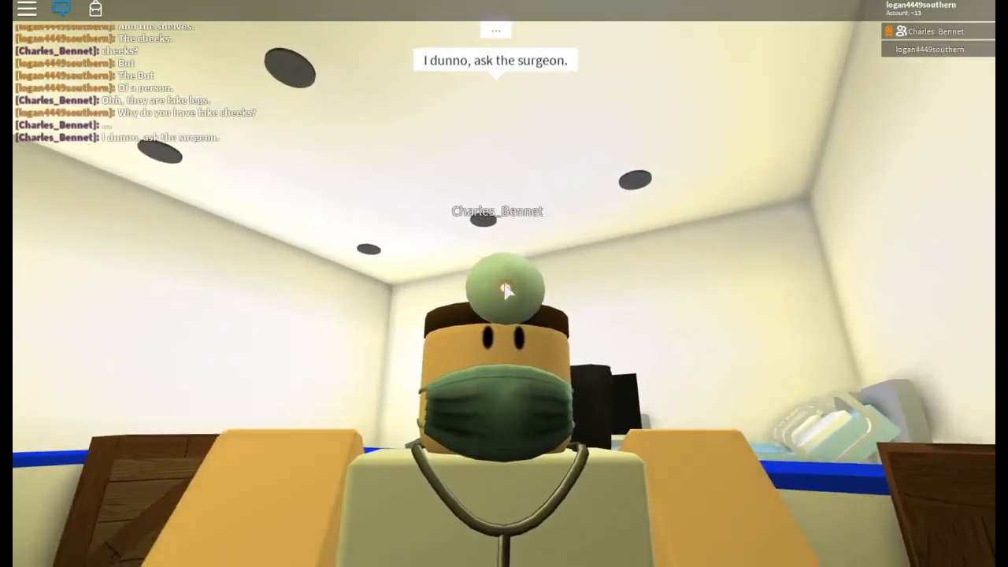
pyautogui.write('o')
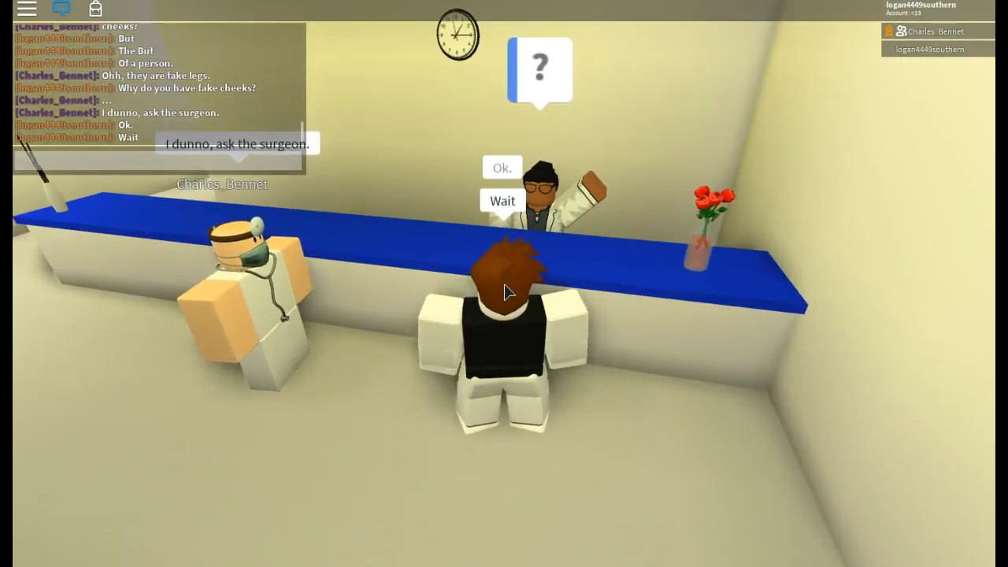
pyautogui.write('Is this jus')
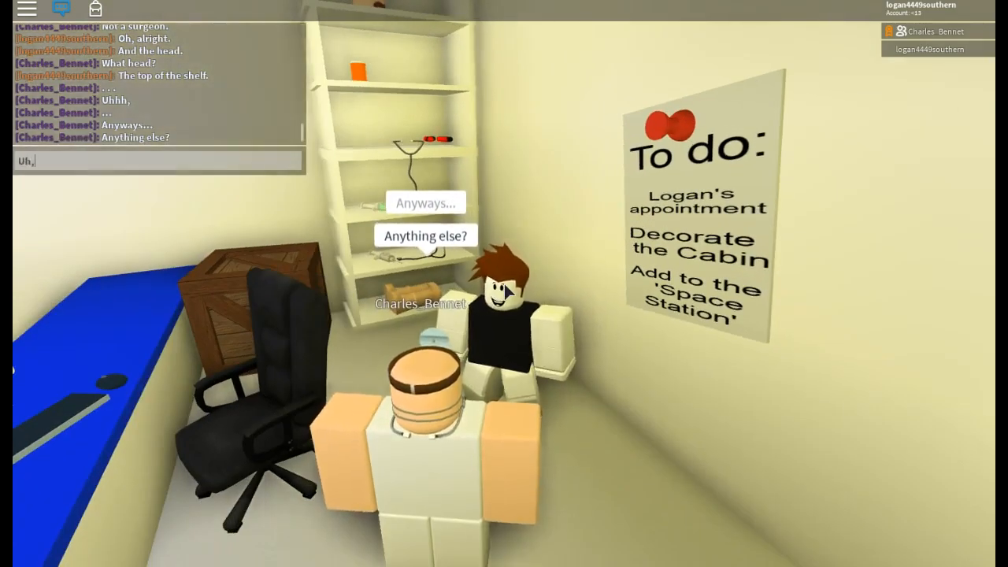
pyautogui.write('the')
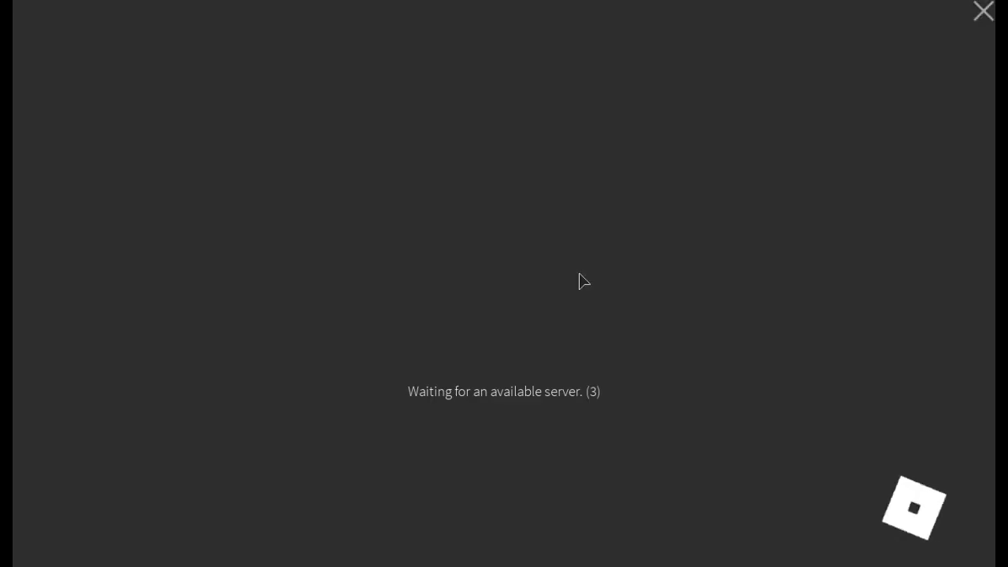
pyautogui.moveTo(476, 237)
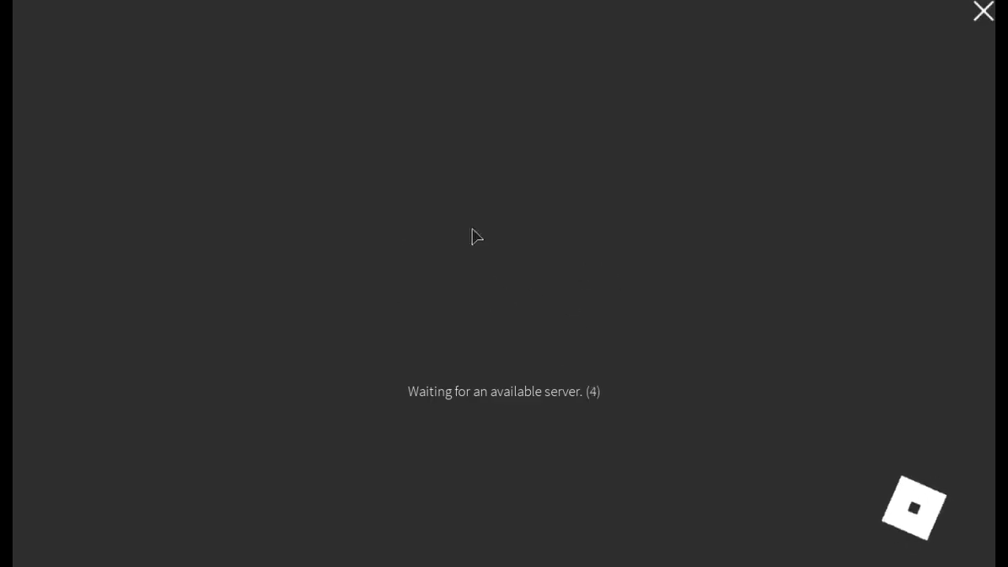
pyautogui.moveTo(559, 282)
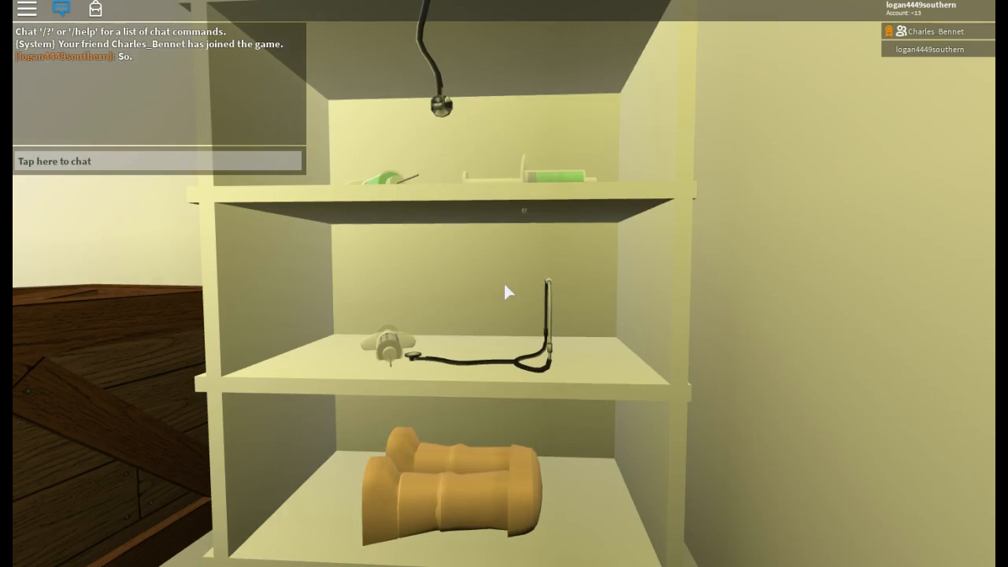
# Ask what the needles are for and what happens when you inject them.
pyautogui.write('The needles')
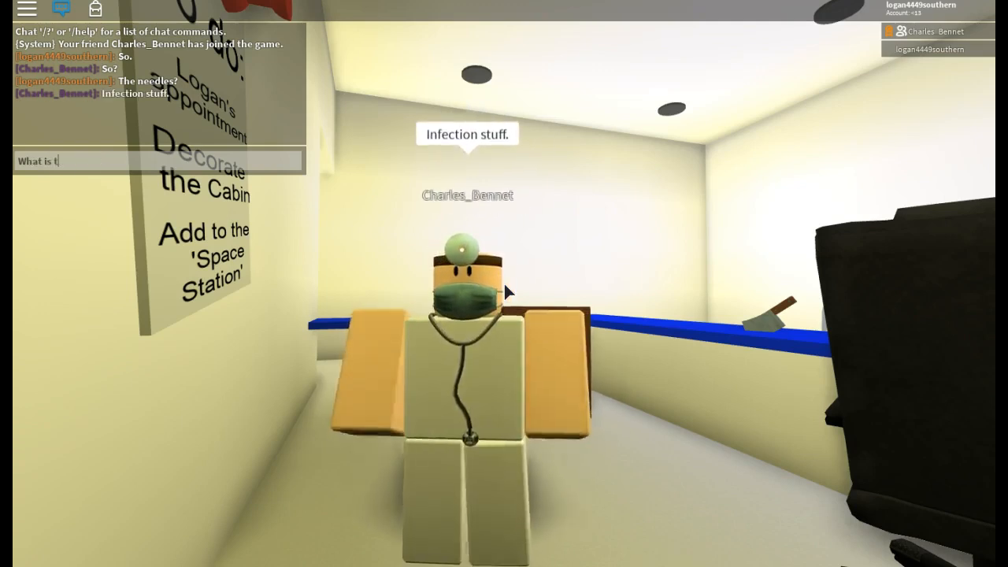
pyautogui.press('Return')
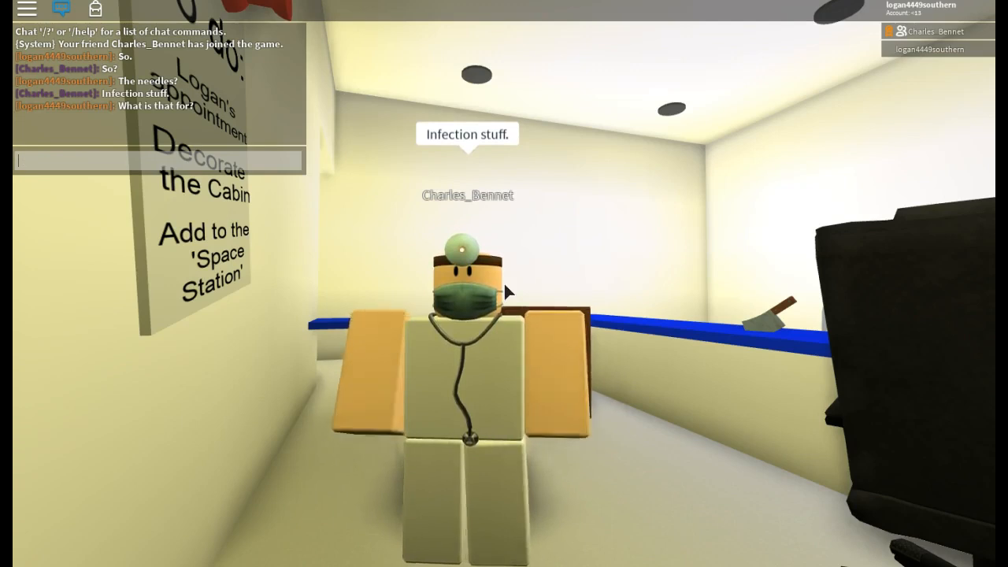
pyautogui.write('w')
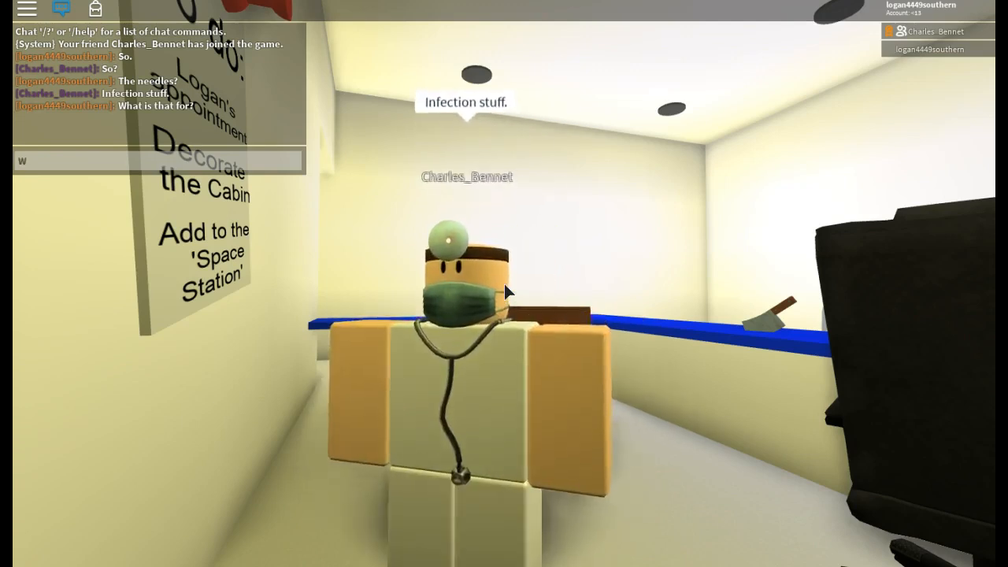
pyautogui.write('What happens')
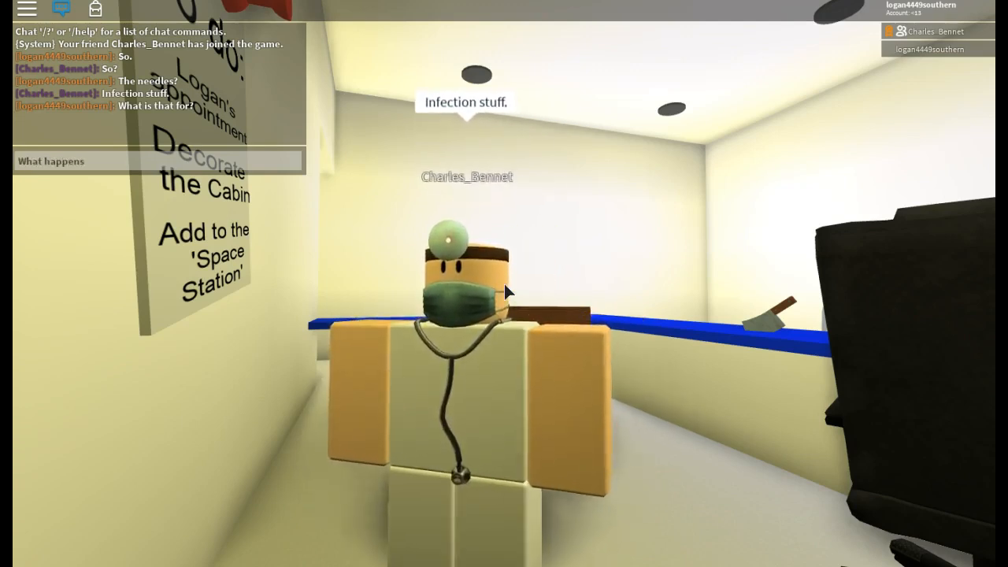
pyautogui.write('when you i')
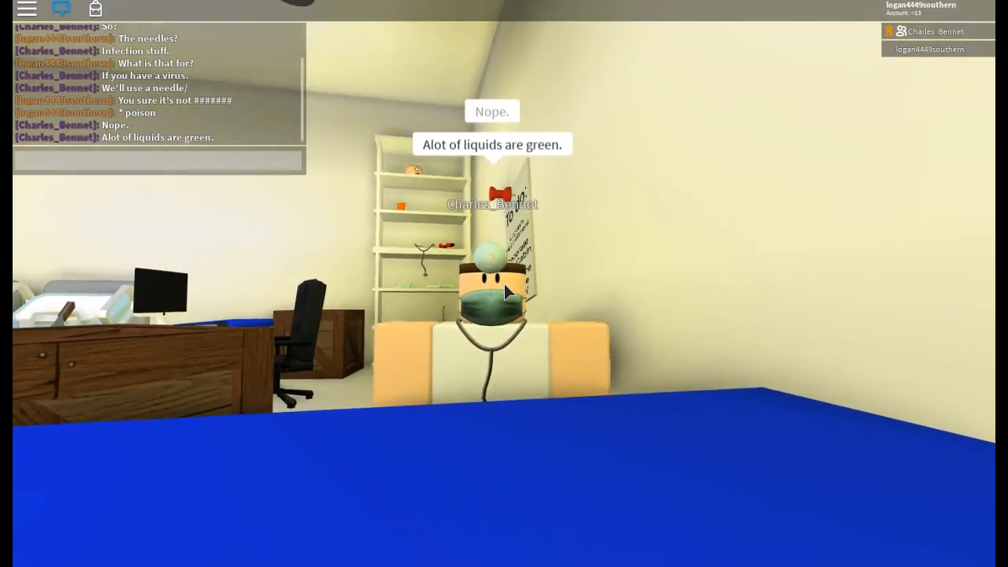
# Tell the doctor your liquid in there is green.
pyautogui.write('Yep, even')
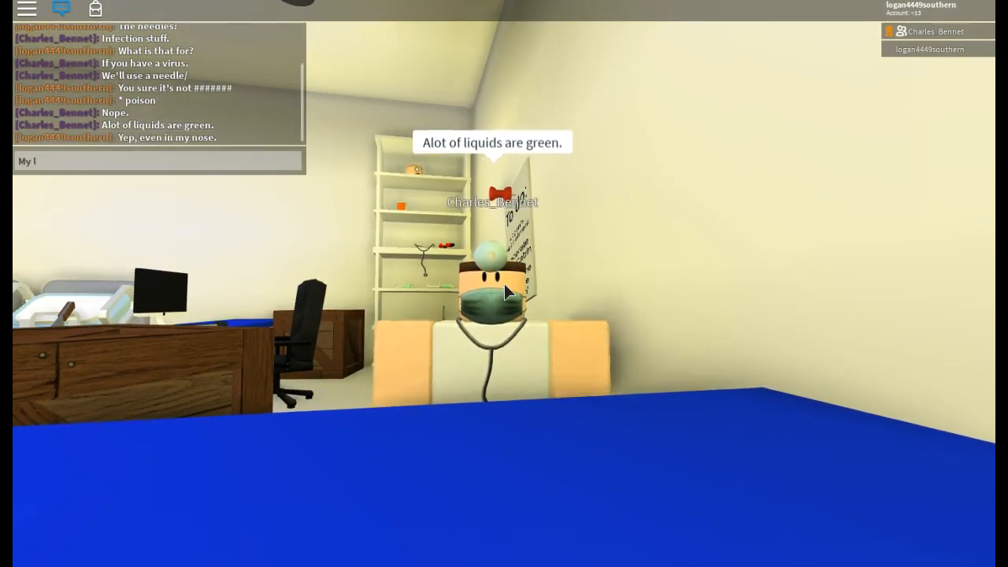
pyautogui.write('iquid')
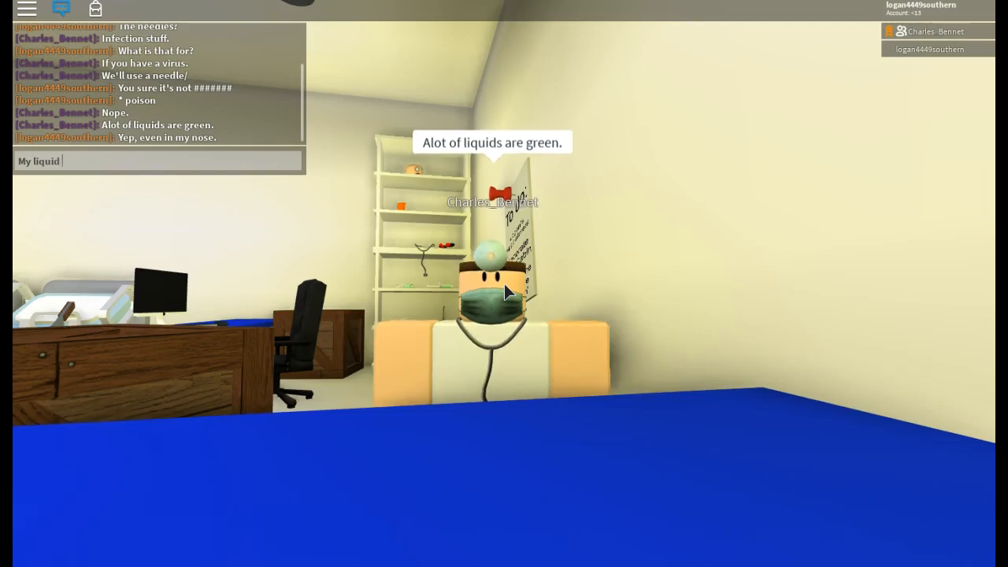
pyautogui.write('in there is')
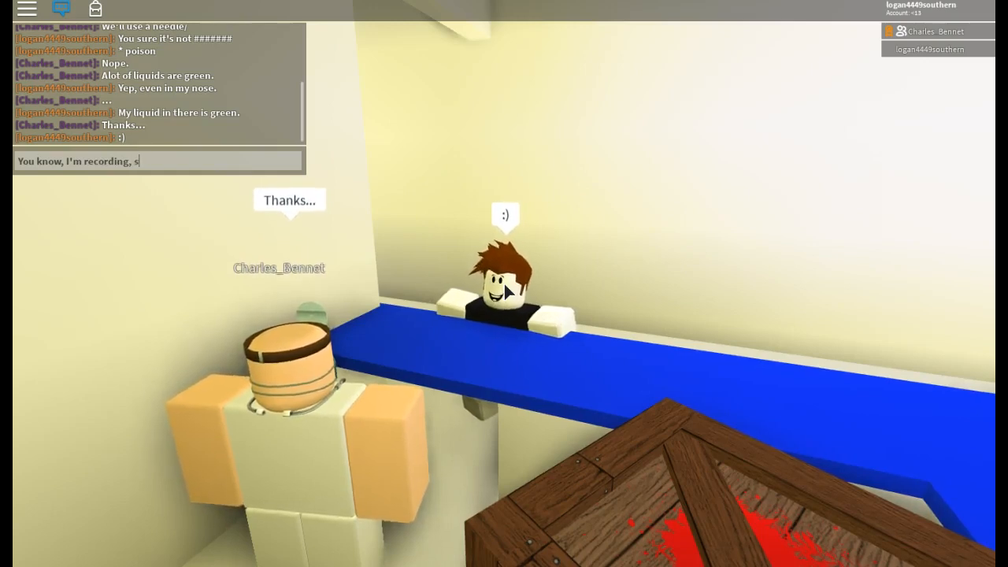
# Ask about the red liquid in the flower vase that looks like a birthday present.
pyautogui.write('so basical')
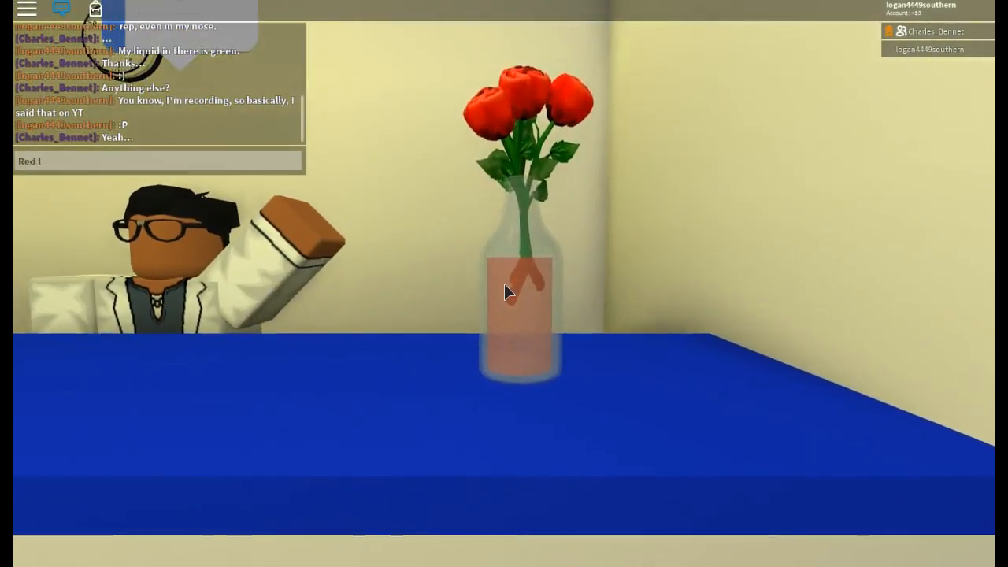
pyautogui.write('iquid in t')
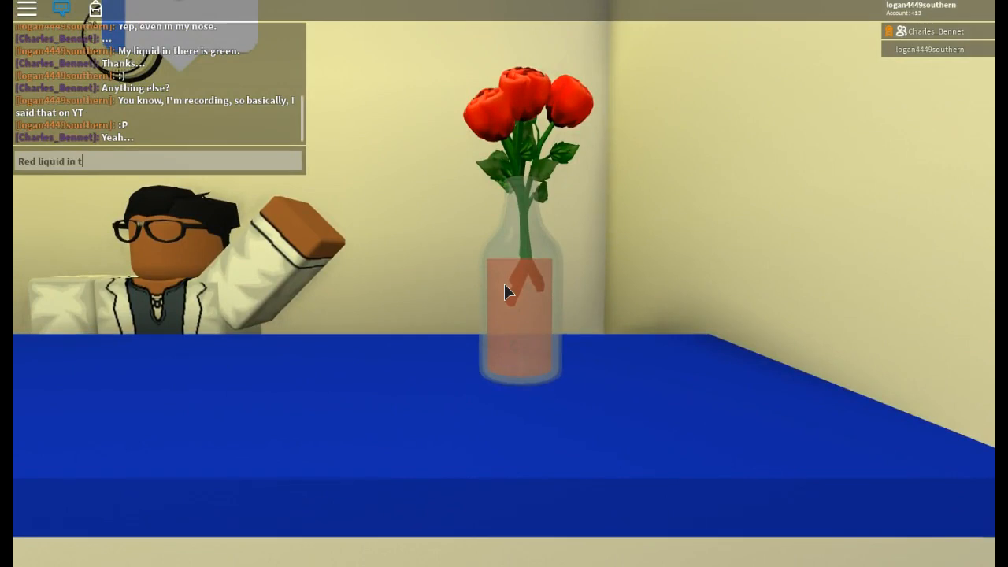
pyautogui.write('he flower f')
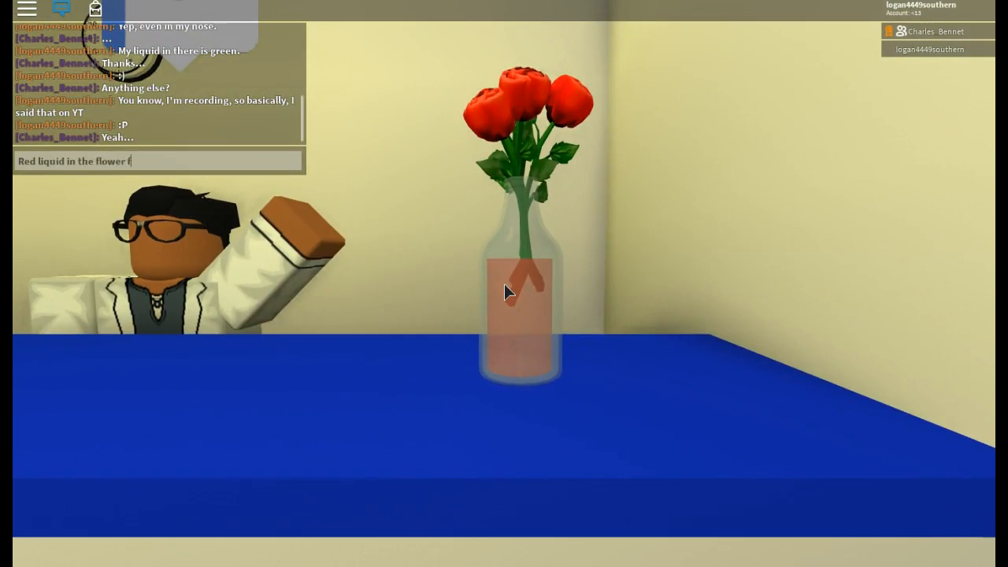
pyautogui.write('vase')
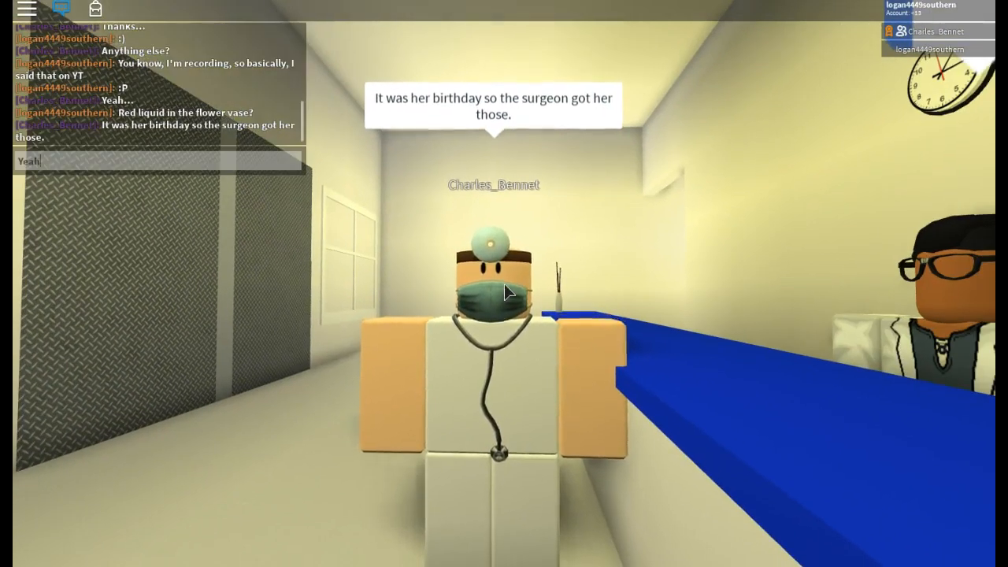
pyautogui.write(', what looks lik')
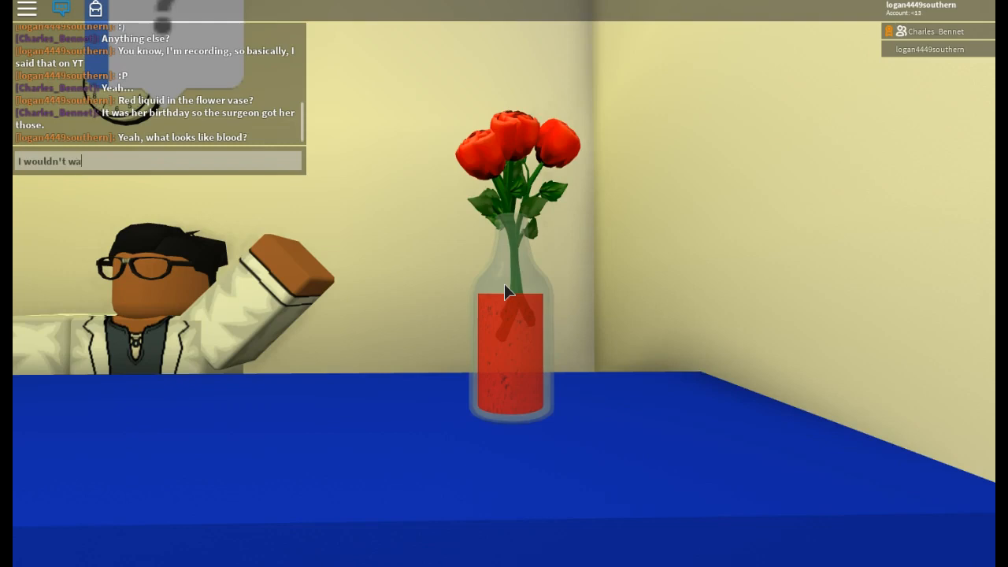
pyautogui.write('nt that for m')
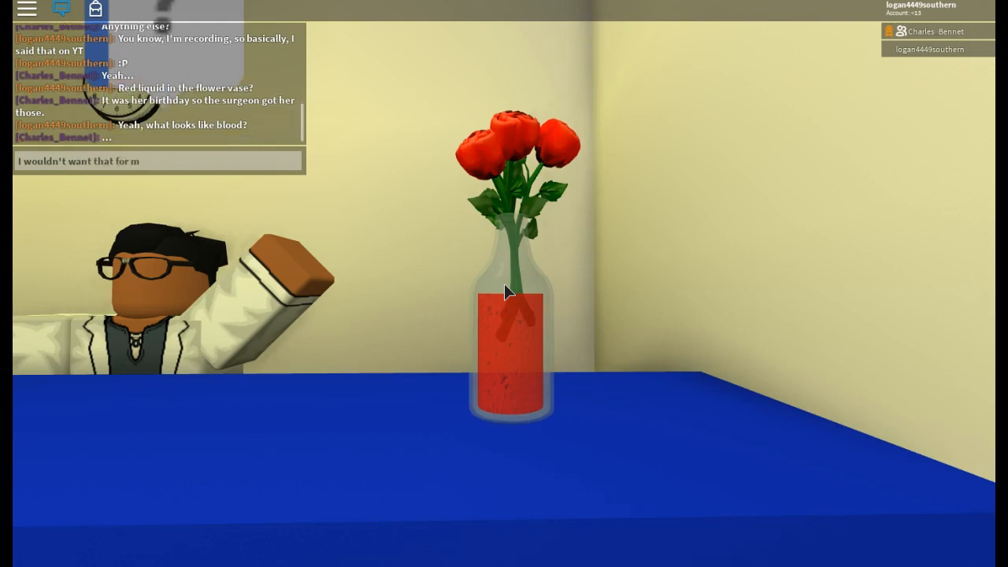
pyautogui.write('y brithd')
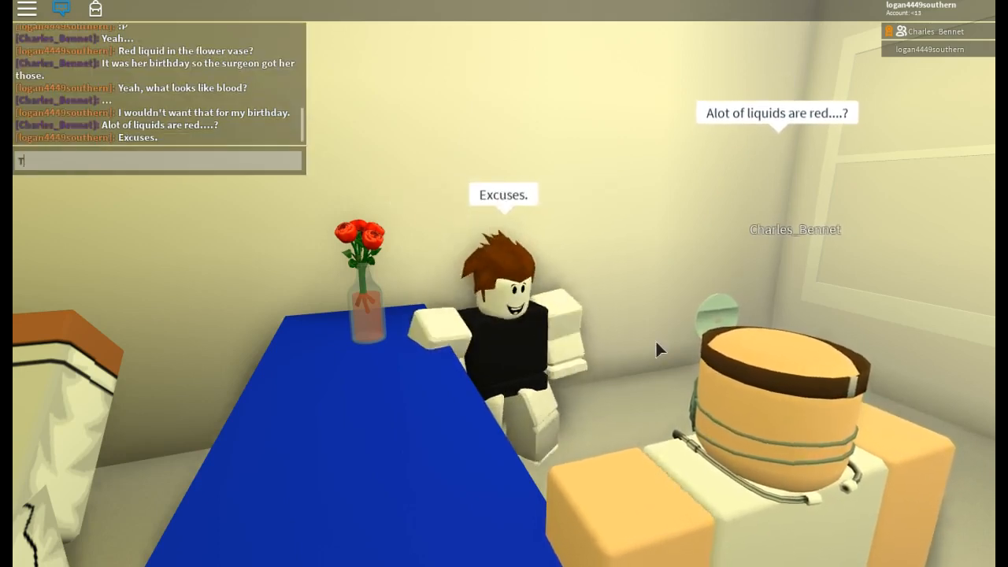
# Point out he just said liquids are green when he claims many colors.
pyautogui.write('There are many co')
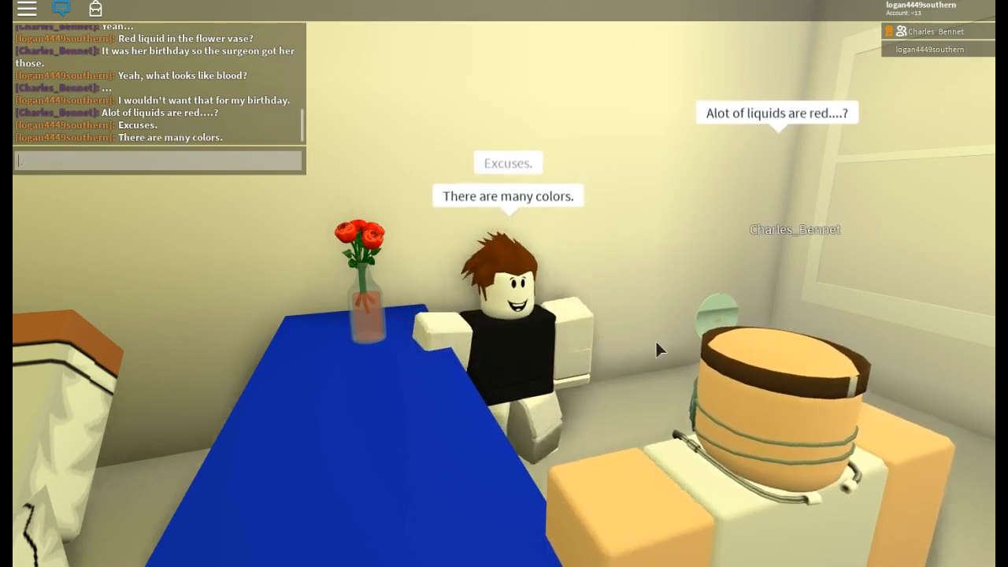
pyautogui.write('You just said a lot of')
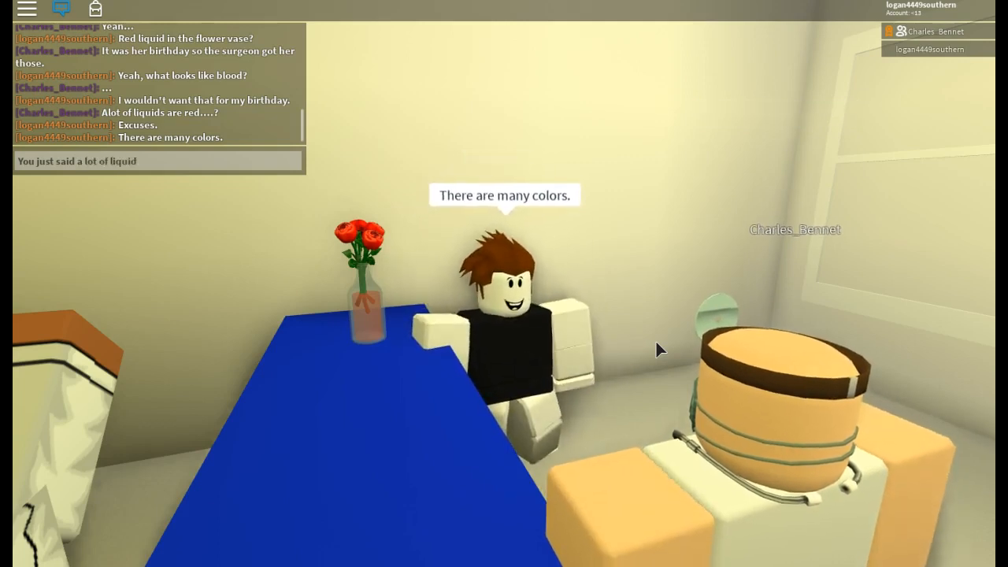
pyautogui.write('liquids are green,')
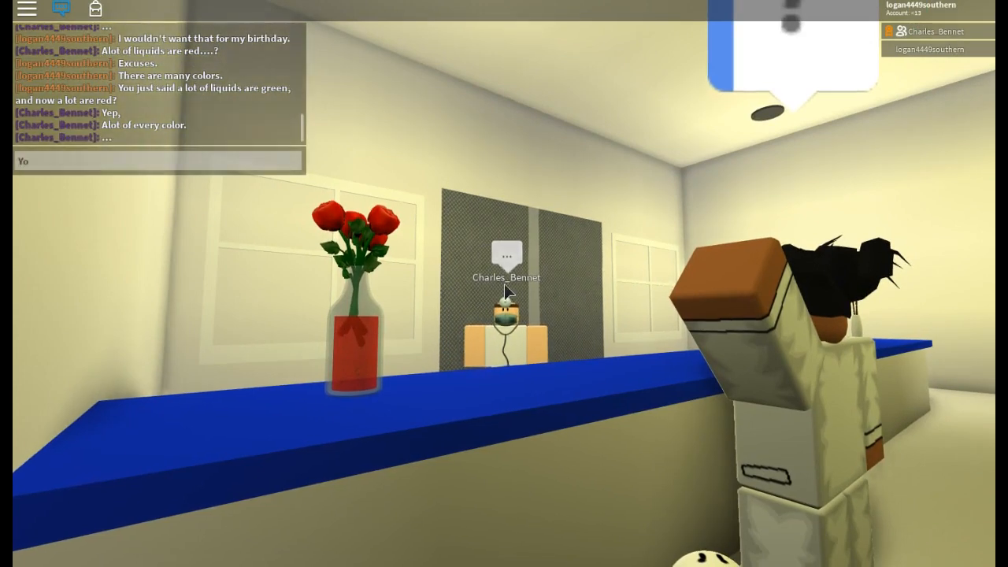
# Send 'You know what I'm about to ask, don't you?' then 'Maybe murder?' in chat.
pyautogui.write('You know what I')
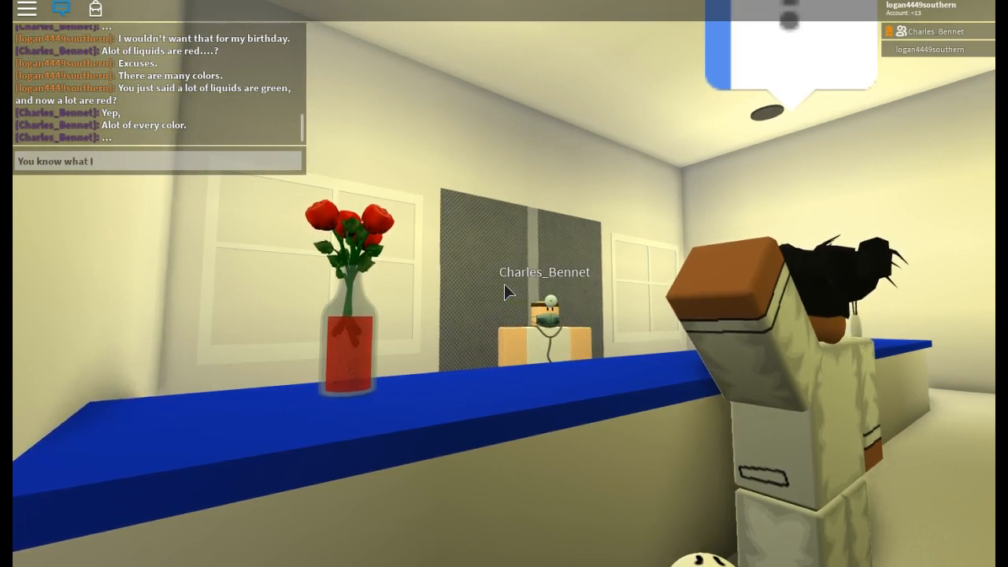
pyautogui.write("'m about to a")
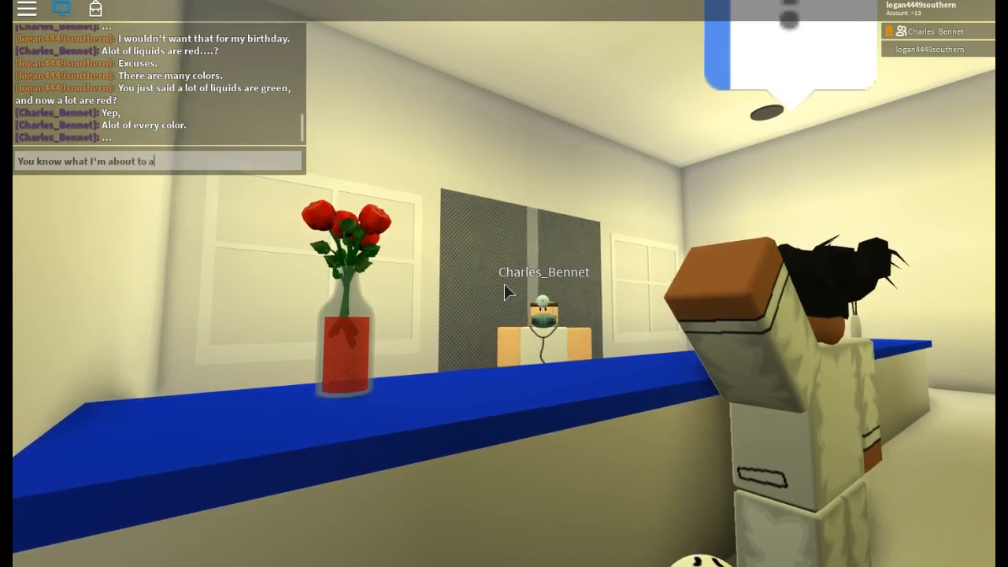
pyautogui.write("sk, don't you?")
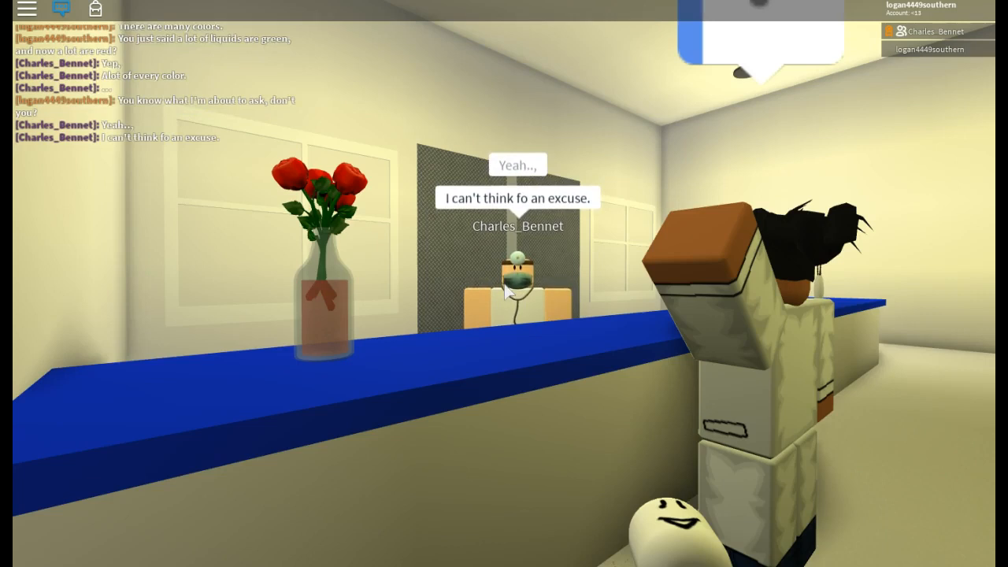
pyautogui.write('Maybe murder?')
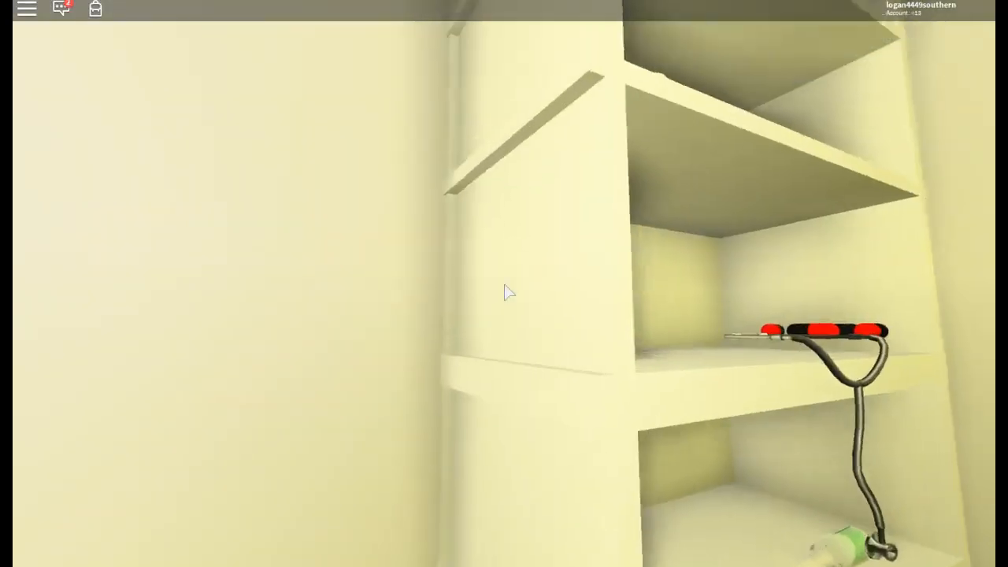
# Capture a screenshot of the clinic shelves holding the stethoscope.
pyautogui.press('printscreen')
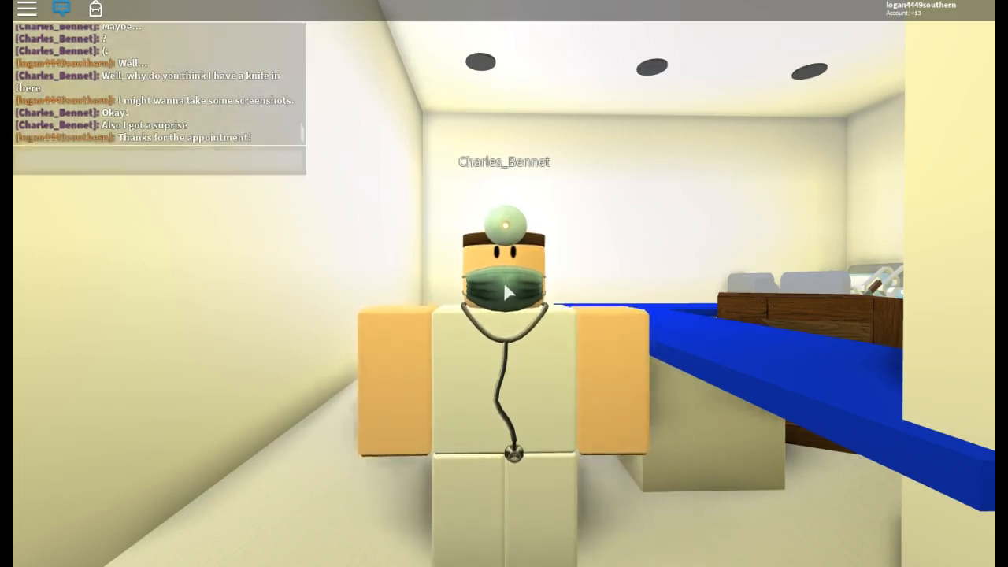
# Send farewell chat messages thanking the doctor and mentioning a rank for him in your disc.
pyautogui.write("I think I'")
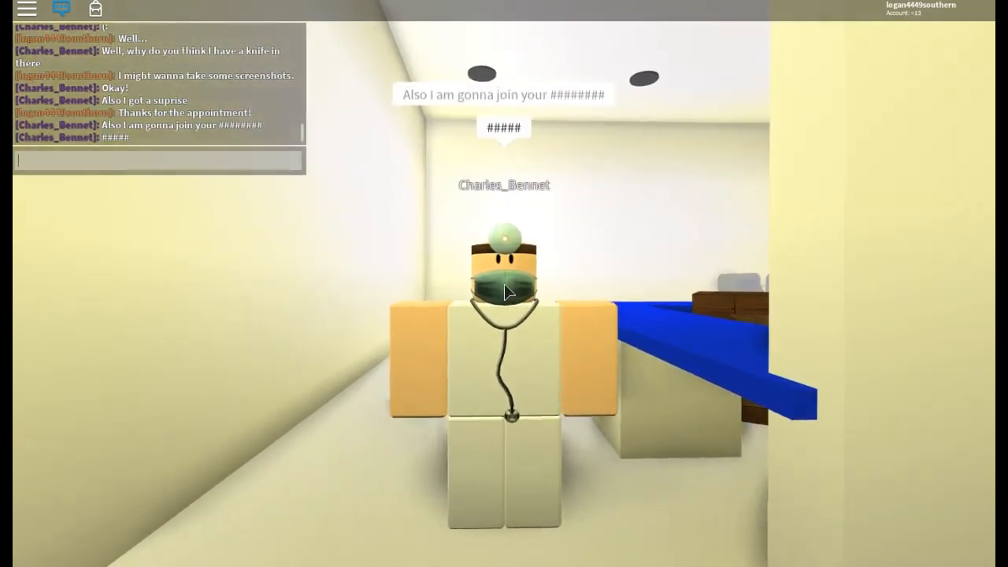
pyautogui.write('Join my hash')
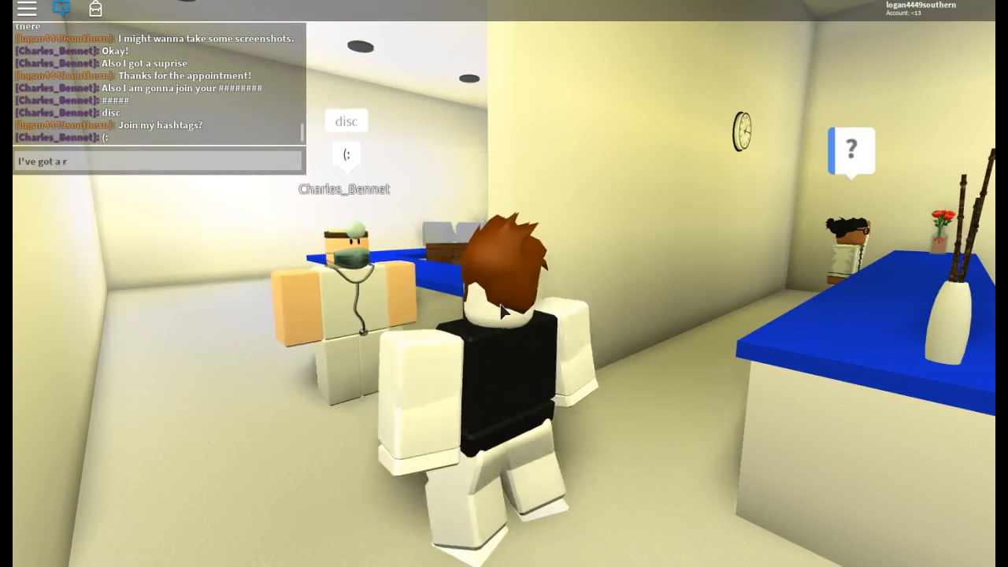
pyautogui.write('ank for you in my disc')
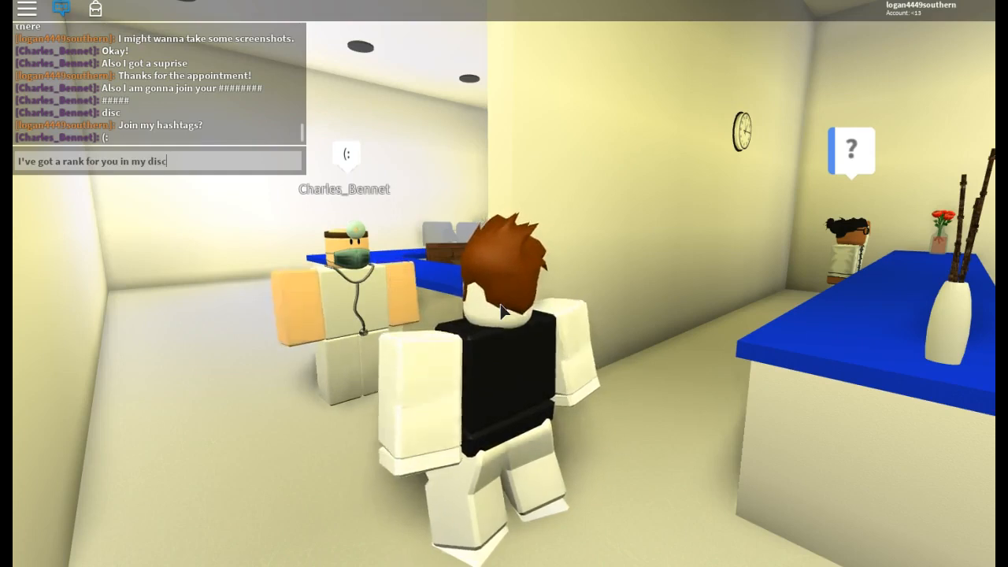
pyautogui.press('Return')
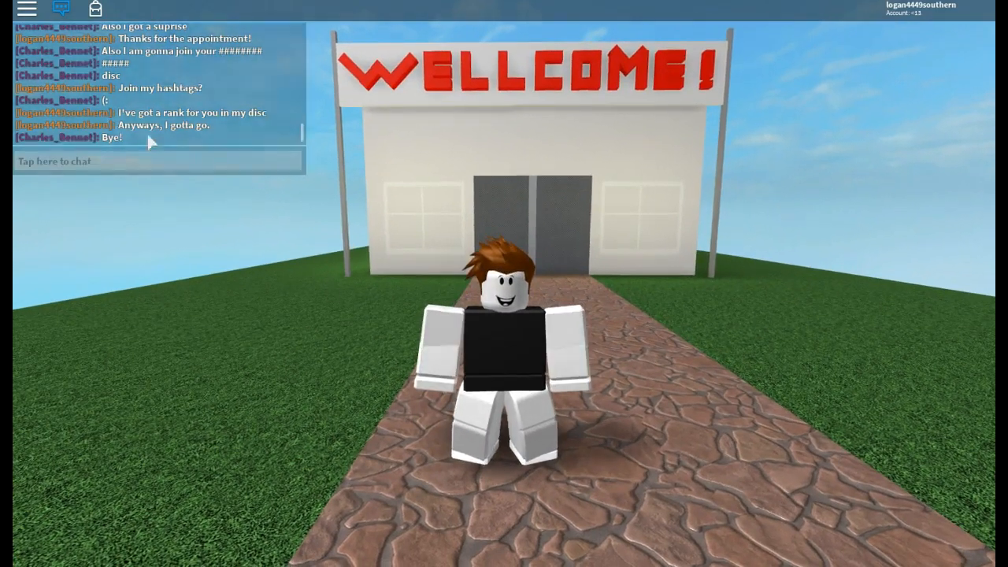
# Hide and reopen the chat while standing outside the WELLCOME building.
pyautogui.click(60, 10)
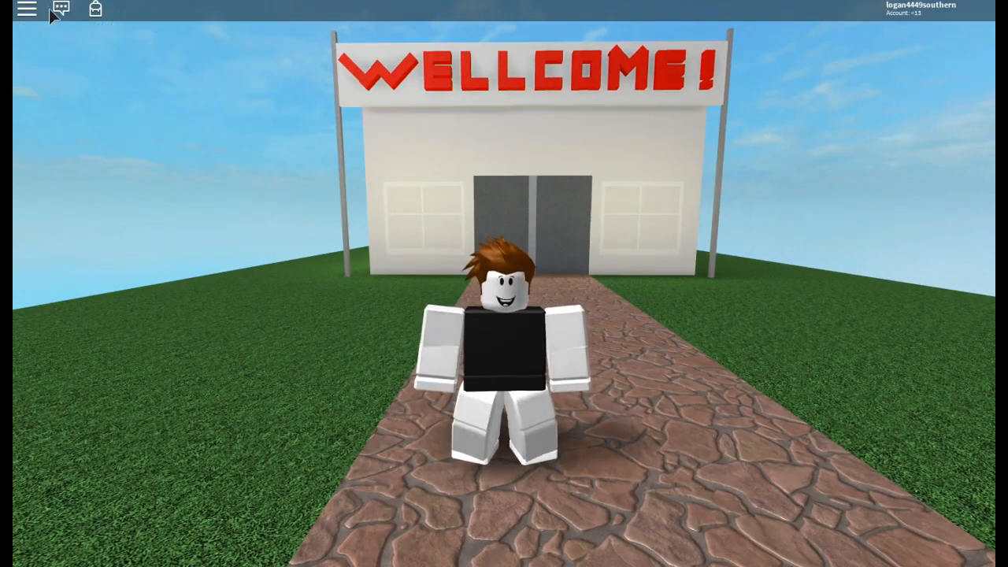
pyautogui.click(59, 10)
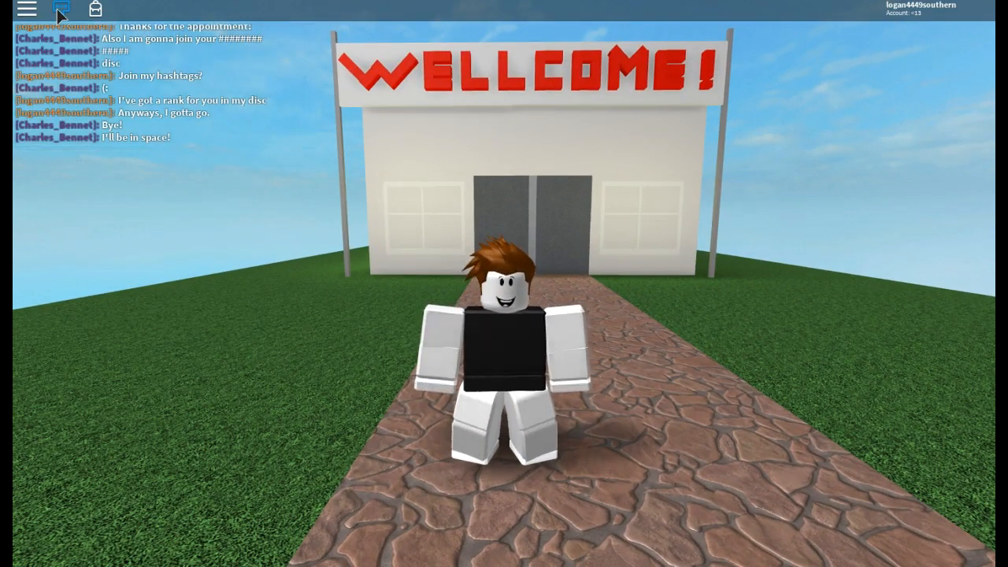